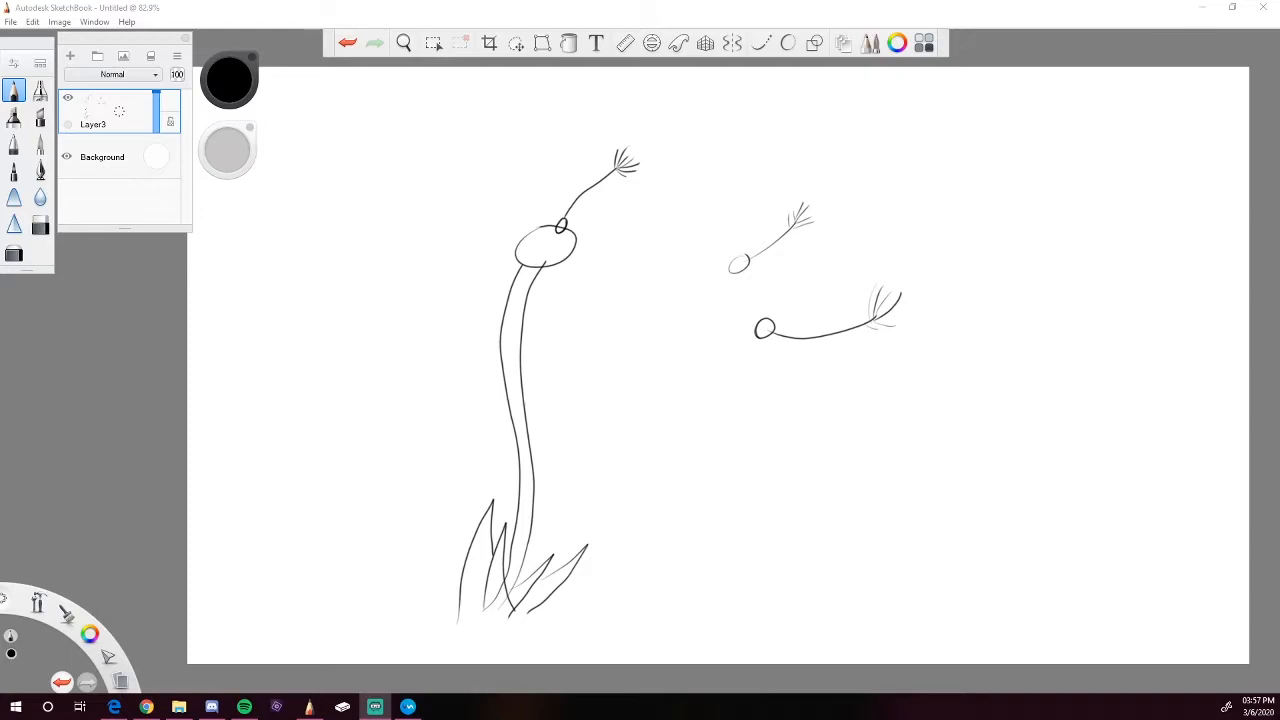
mouse_move(675, 238)
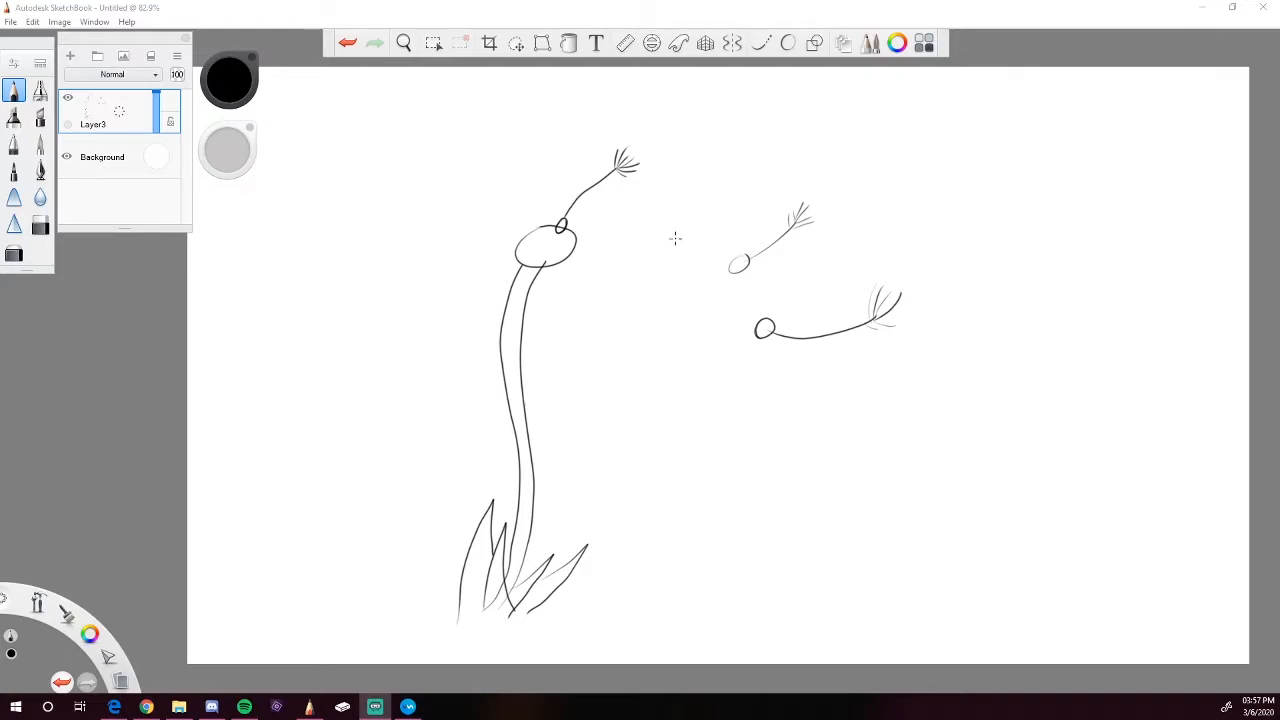
On Layer3, draw a floating seed with a thin stem and feathery tuft right of the stalk.
drag(735, 165, 675, 245)
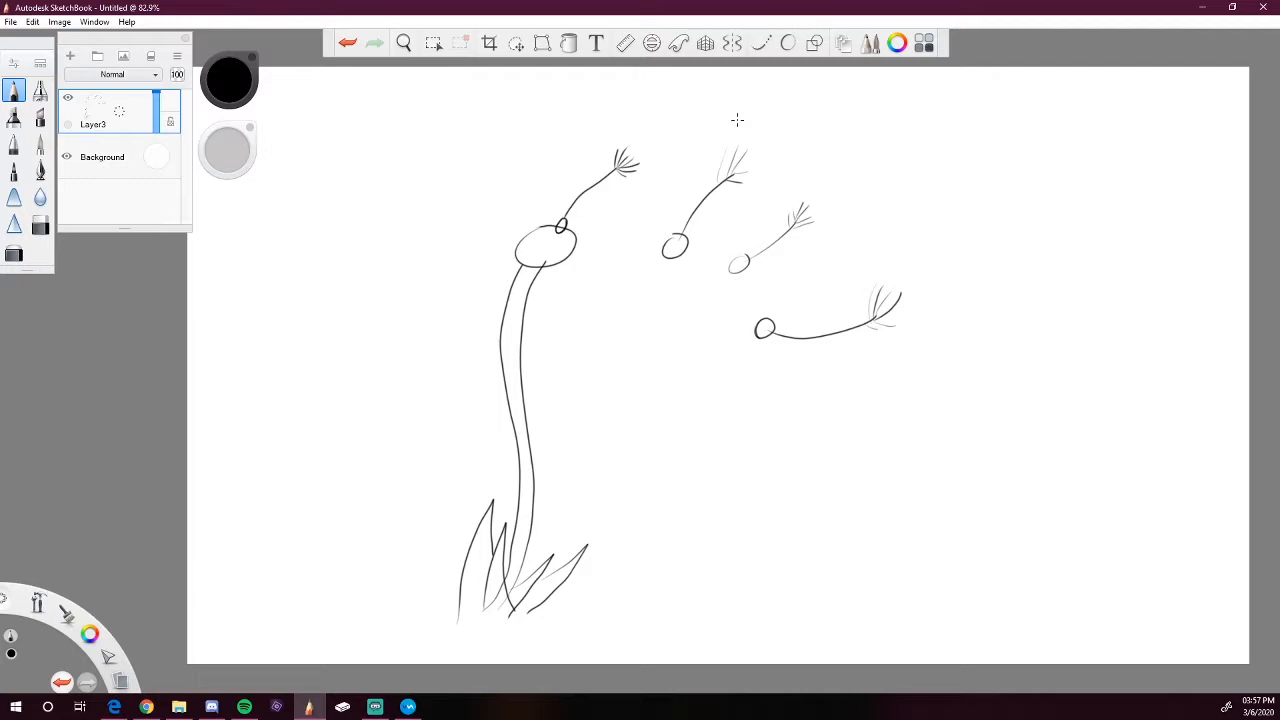
Start a new empty FlipBook, discard the seed sketch, and review the 1280×720, 24 fps settings.
click(11, 21)
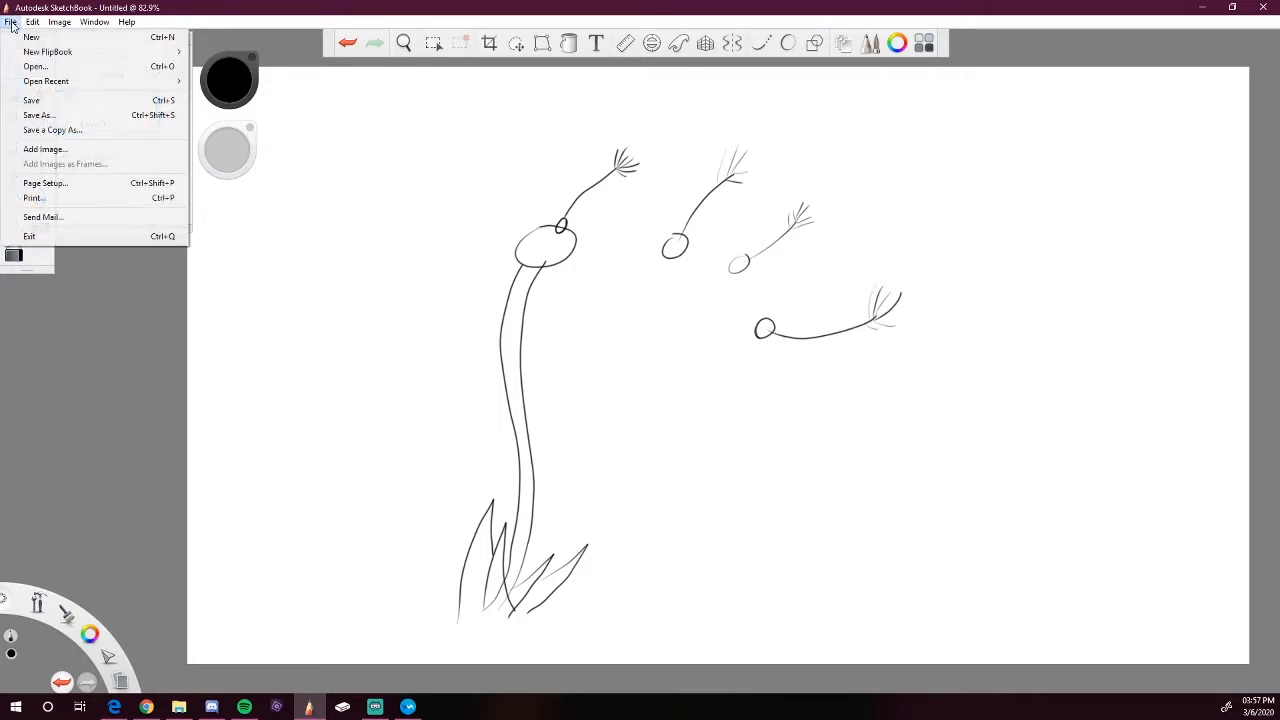
mouse_move(47, 51)
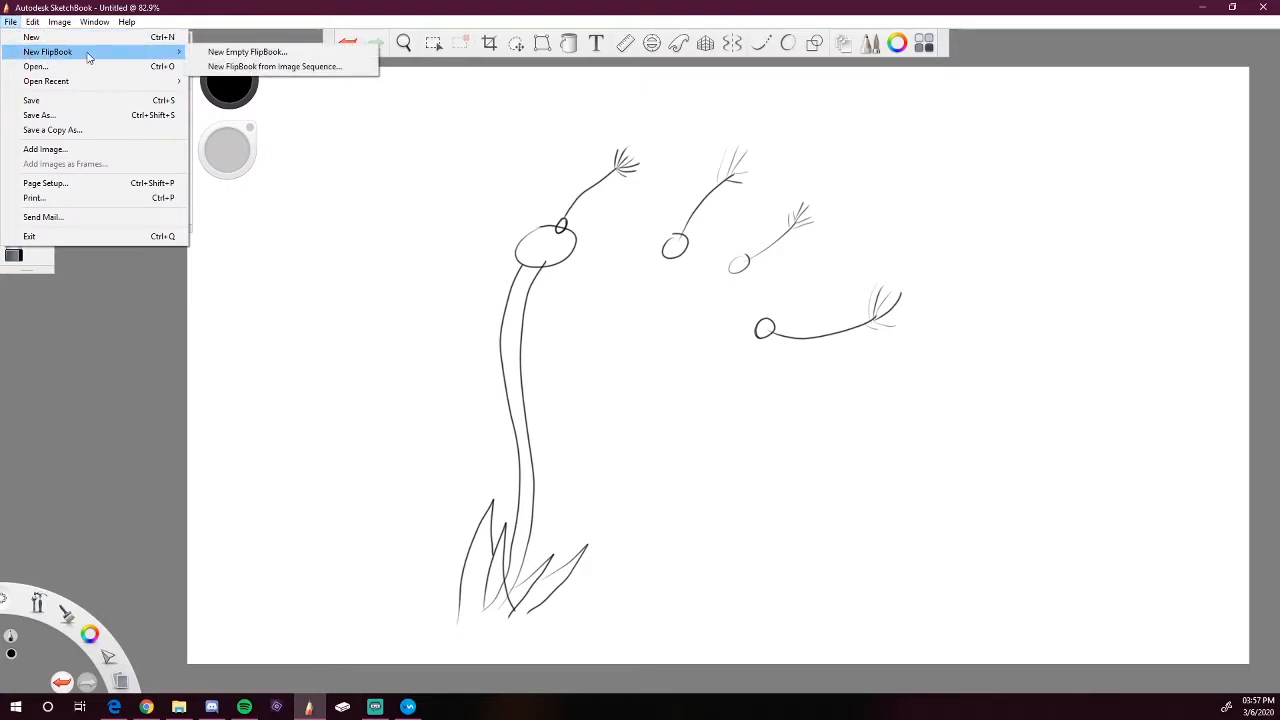
click(247, 51)
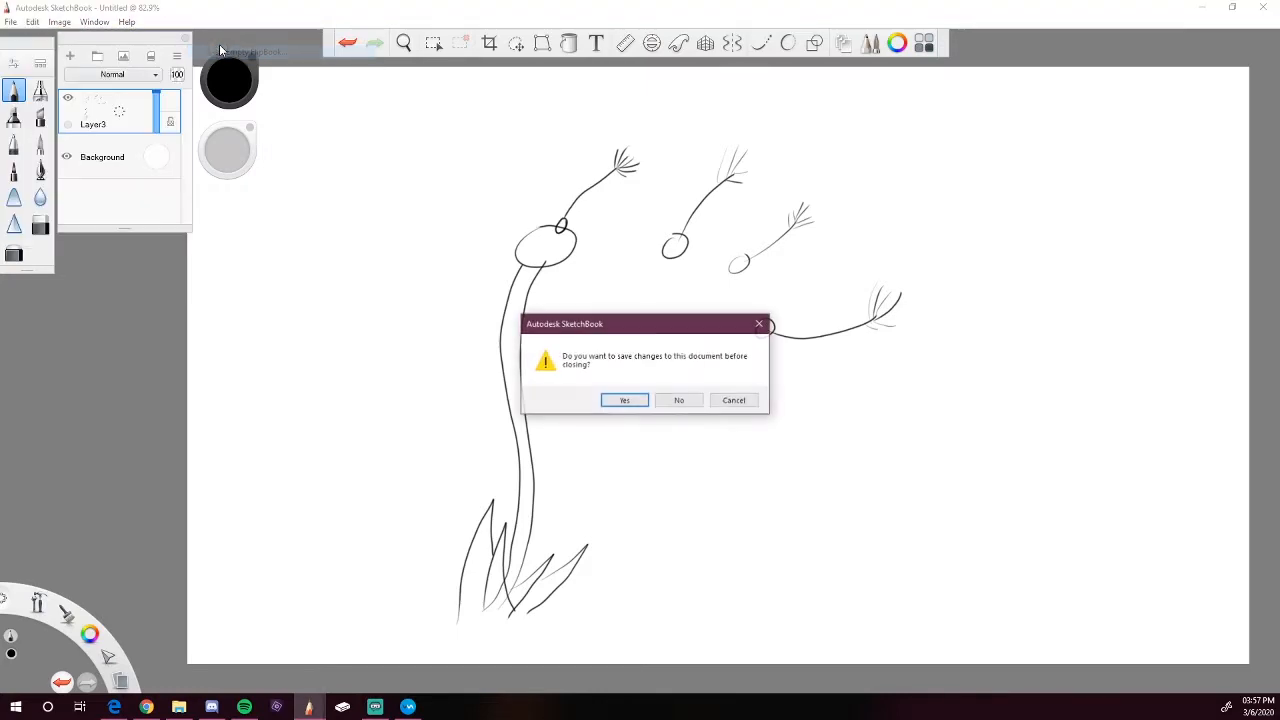
click(678, 400)
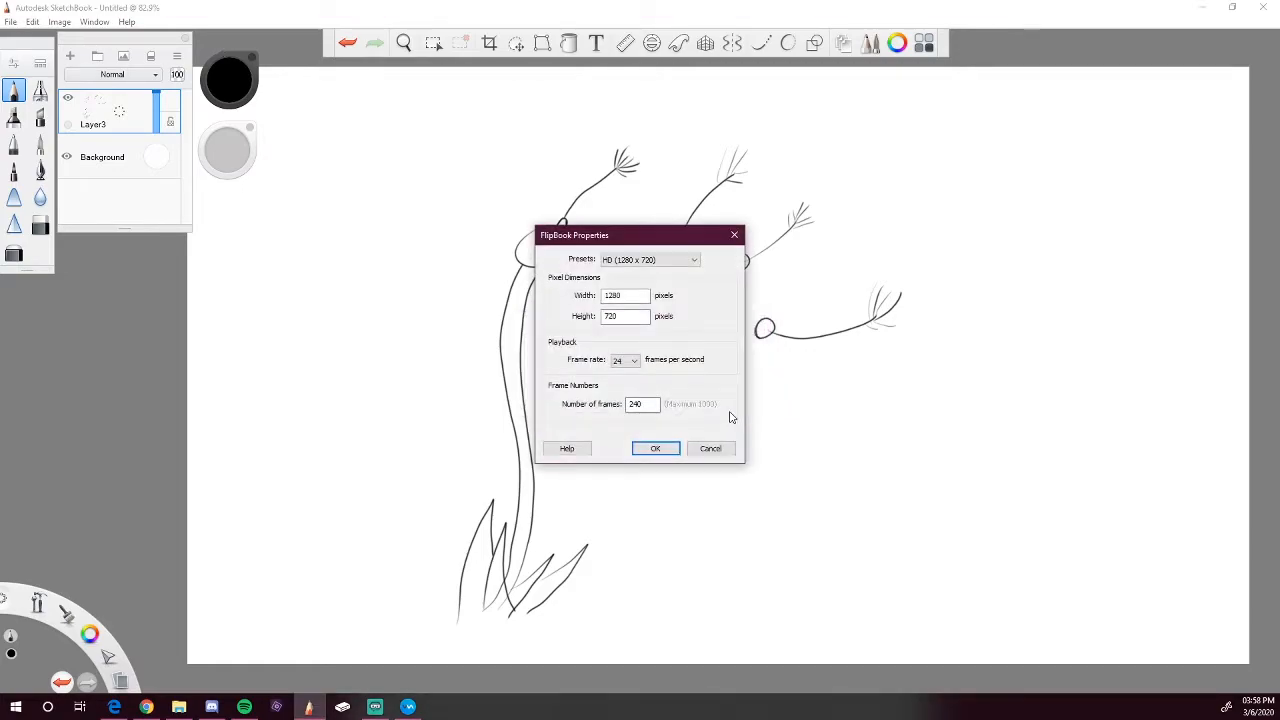
Create the flipbook, draw a thick yellow frame, and clear the trial grey shading inside it.
click(655, 448)
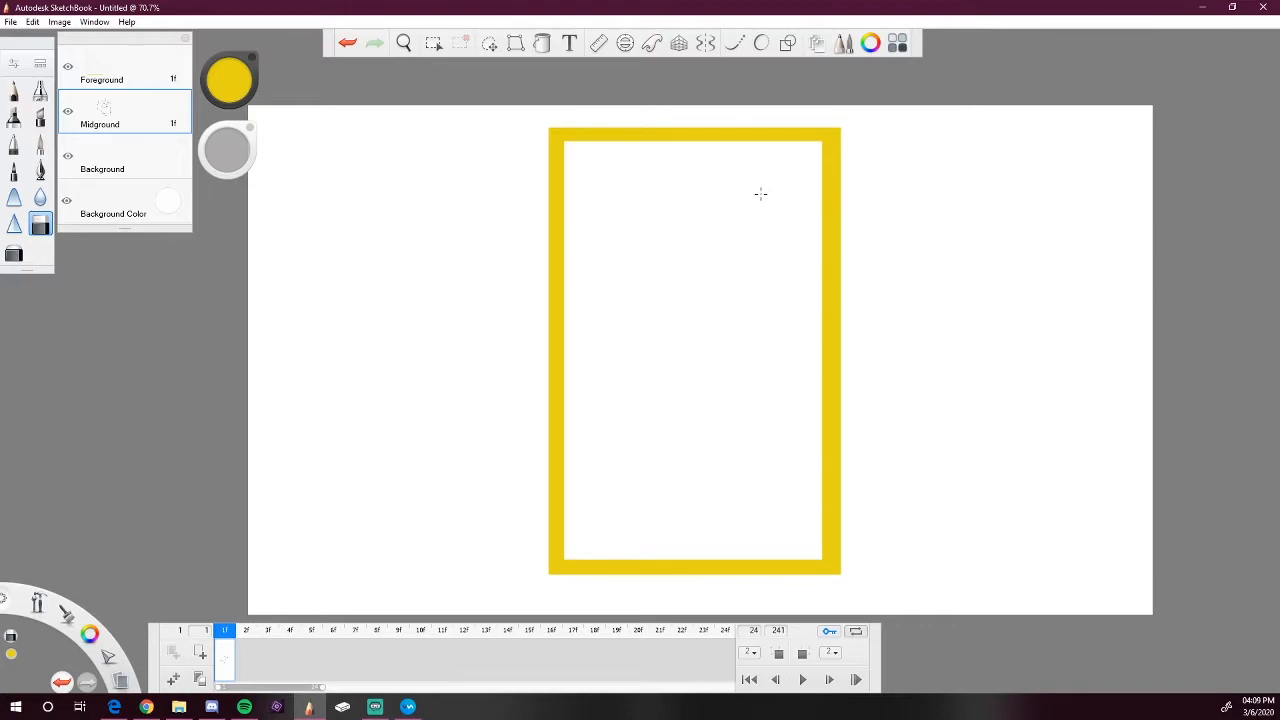
mouse_move(840, 120)
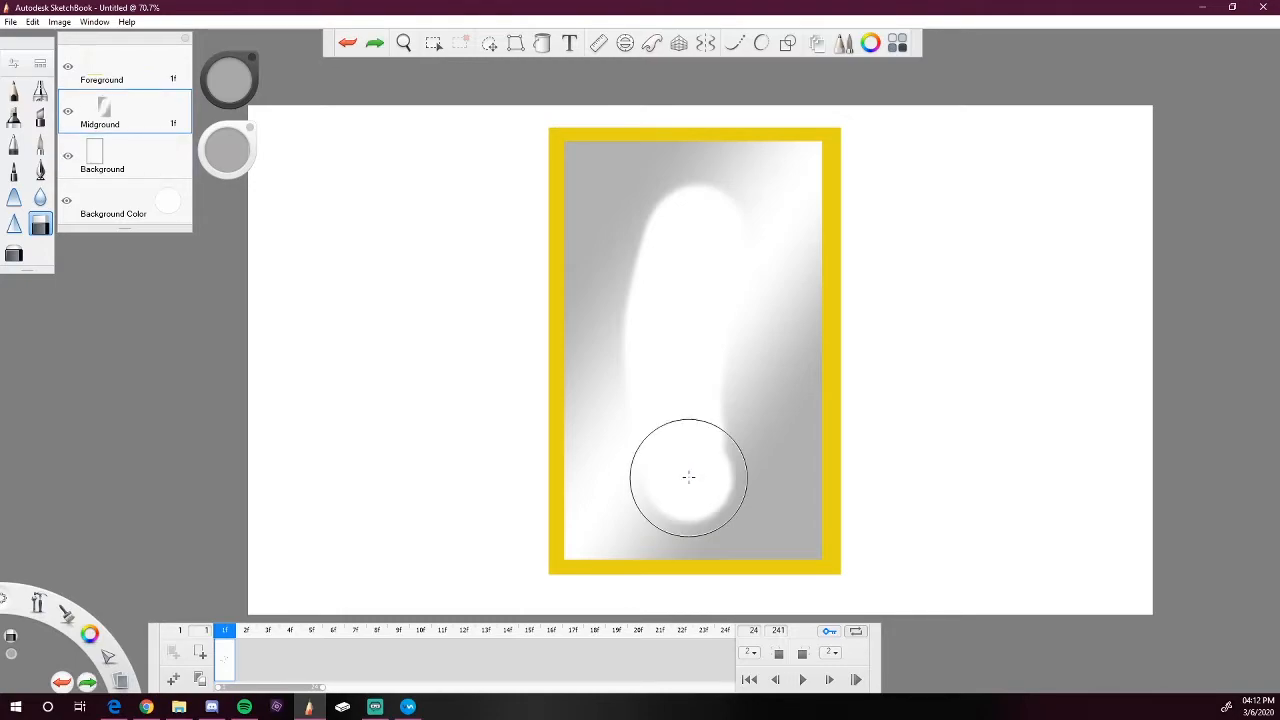
click(125, 72)
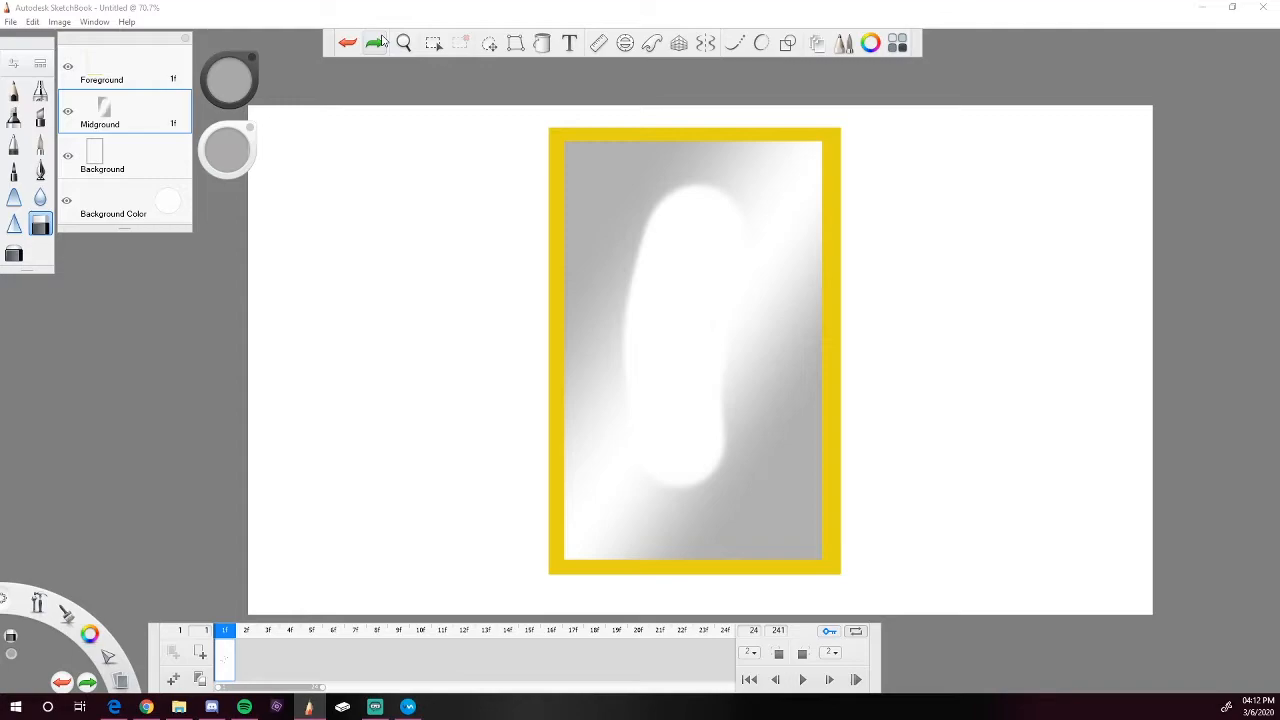
click(677, 184)
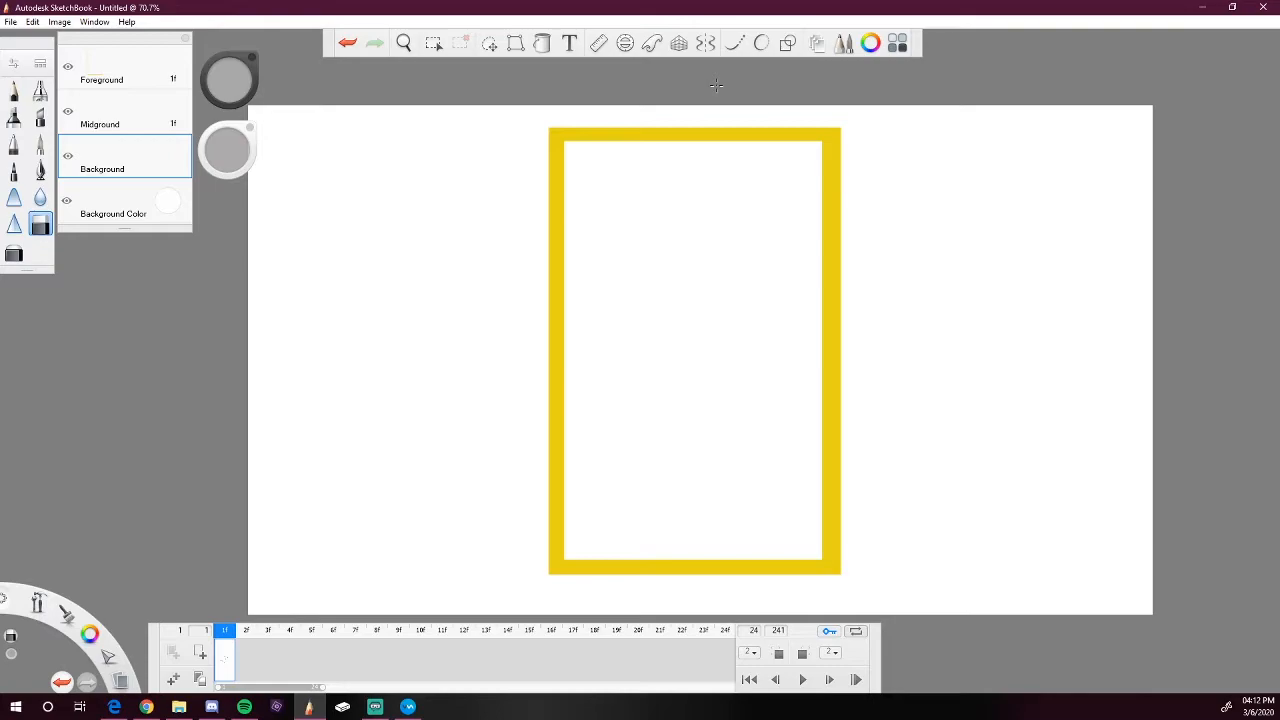
On the Background layer, airbrush grey inside the frame, leaving a soft diagonal white highlight.
click(41, 143)
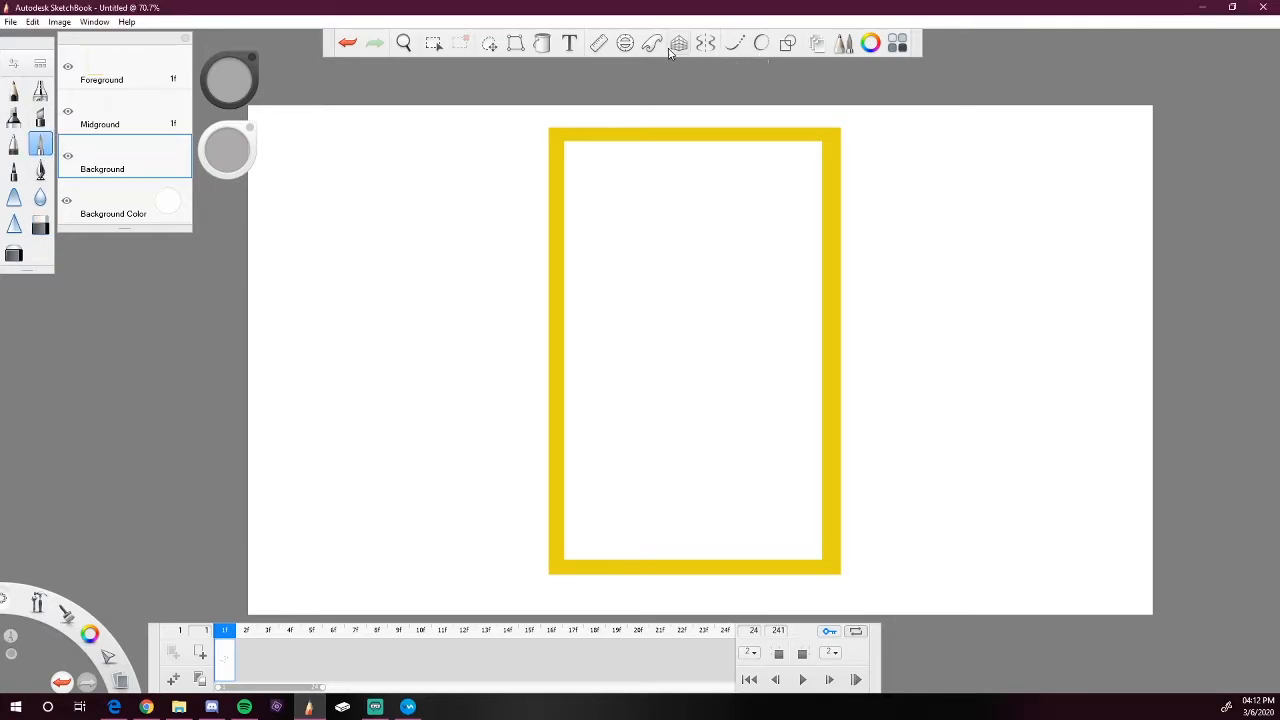
click(542, 42)
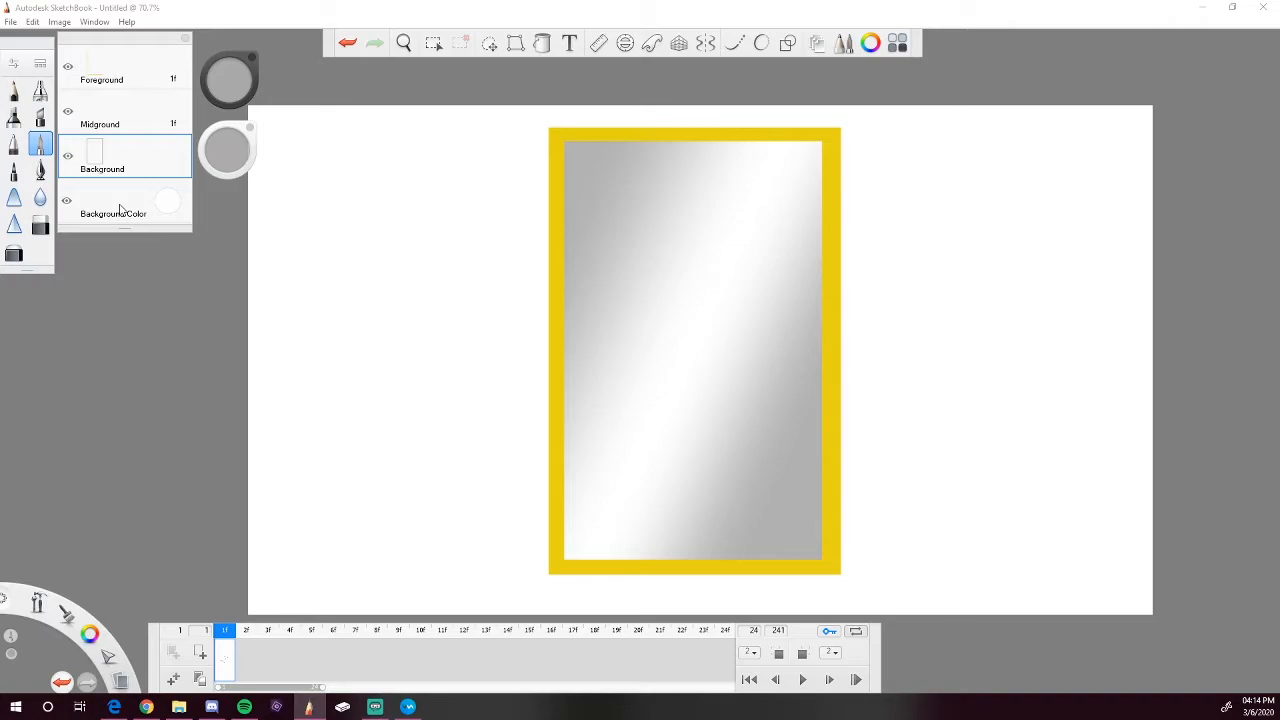
click(59, 21)
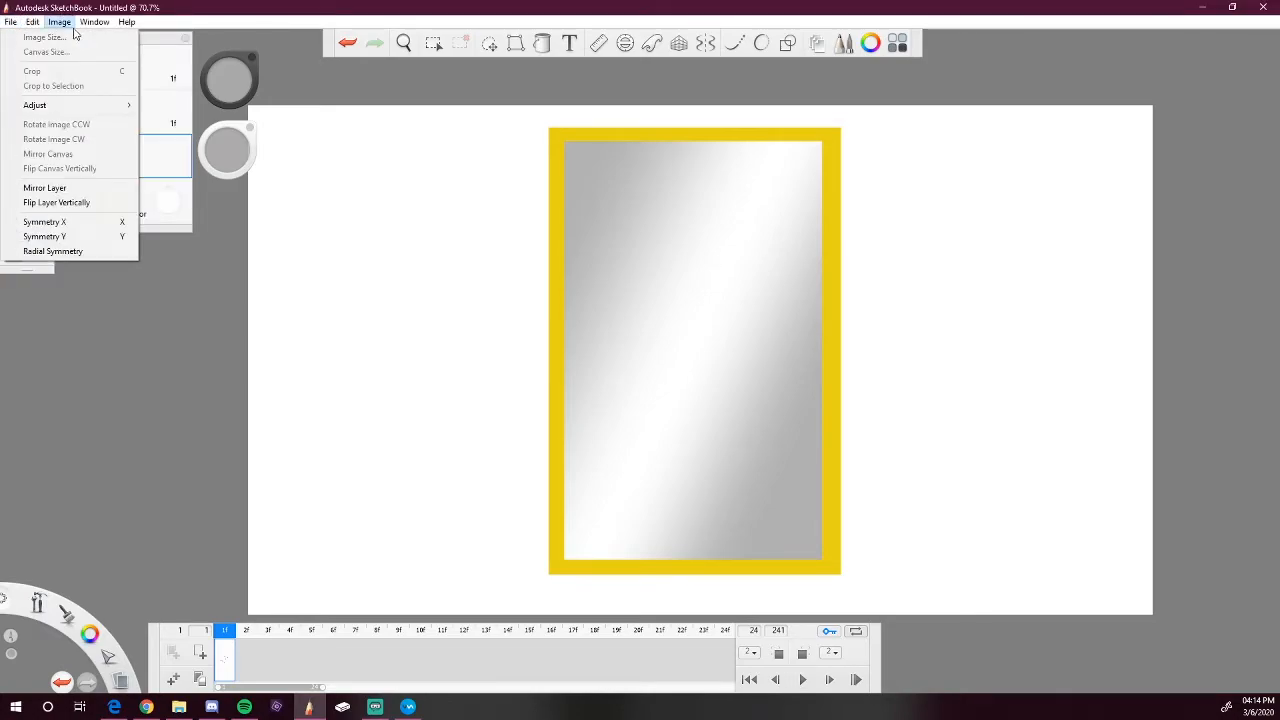
Discard the flipbook for a fresh canvas, add Layer2, and draw a thin yellow rectangle.
click(33, 21)
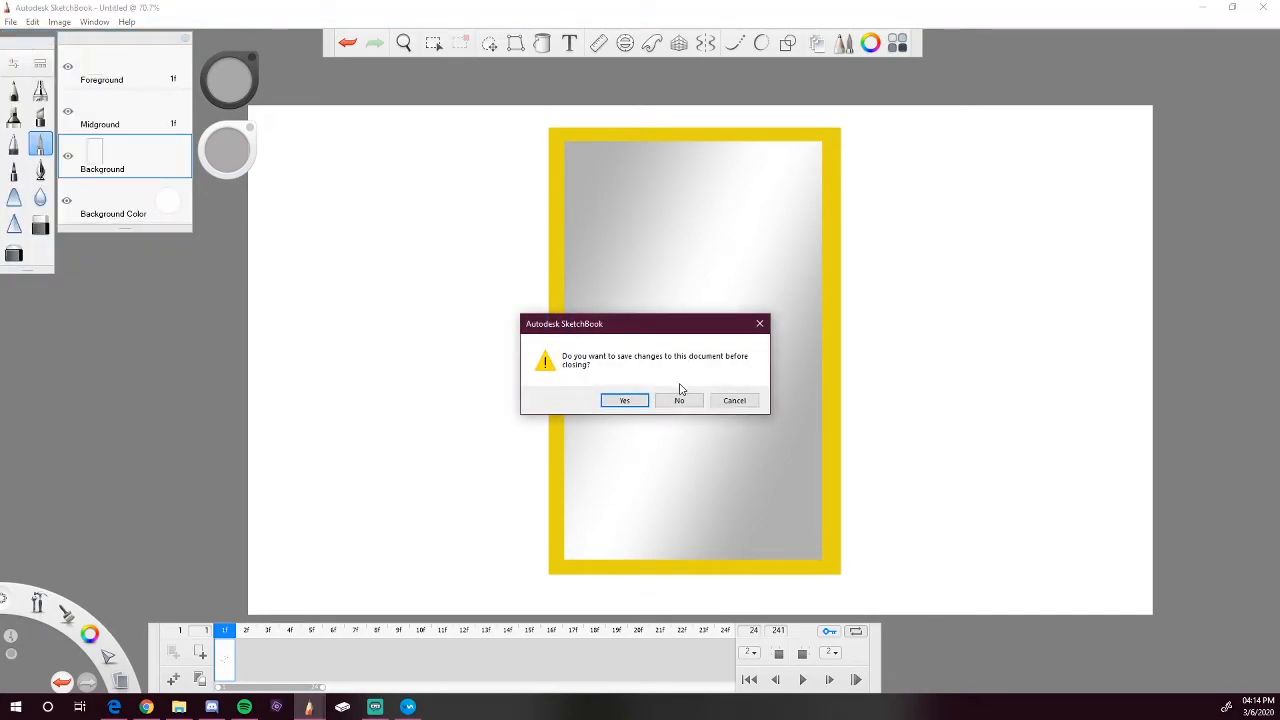
click(679, 400)
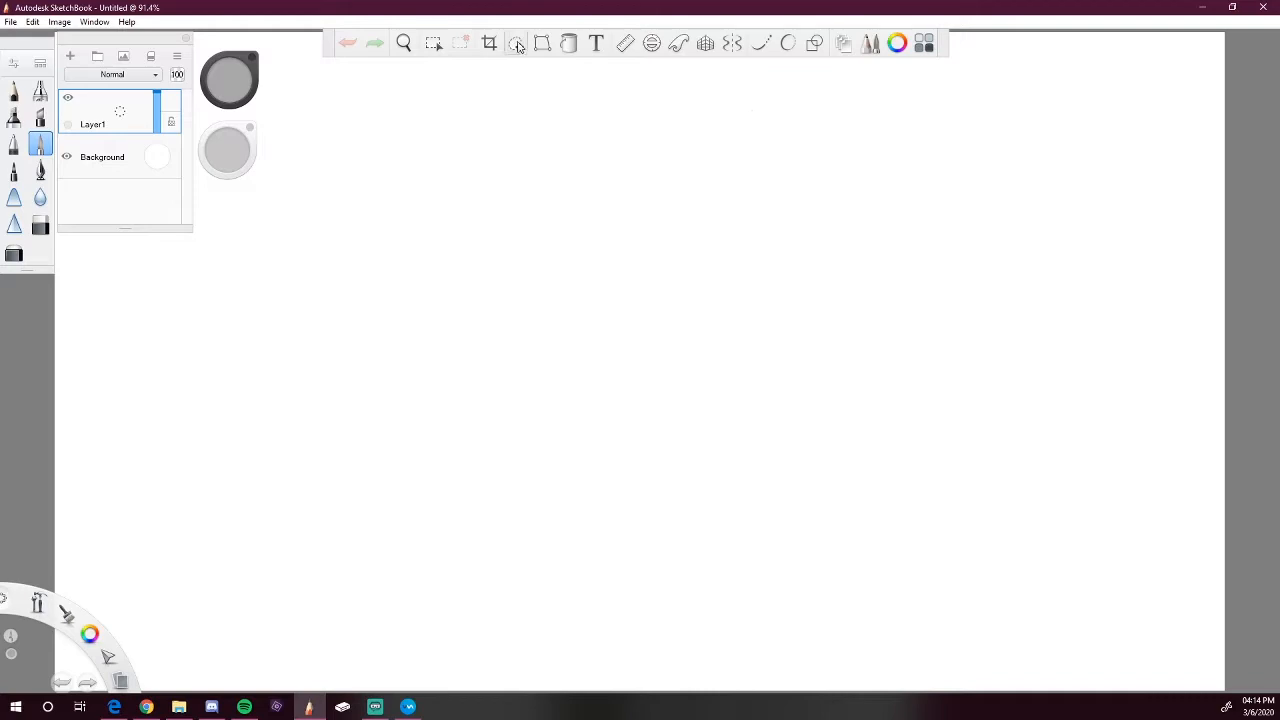
click(516, 43)
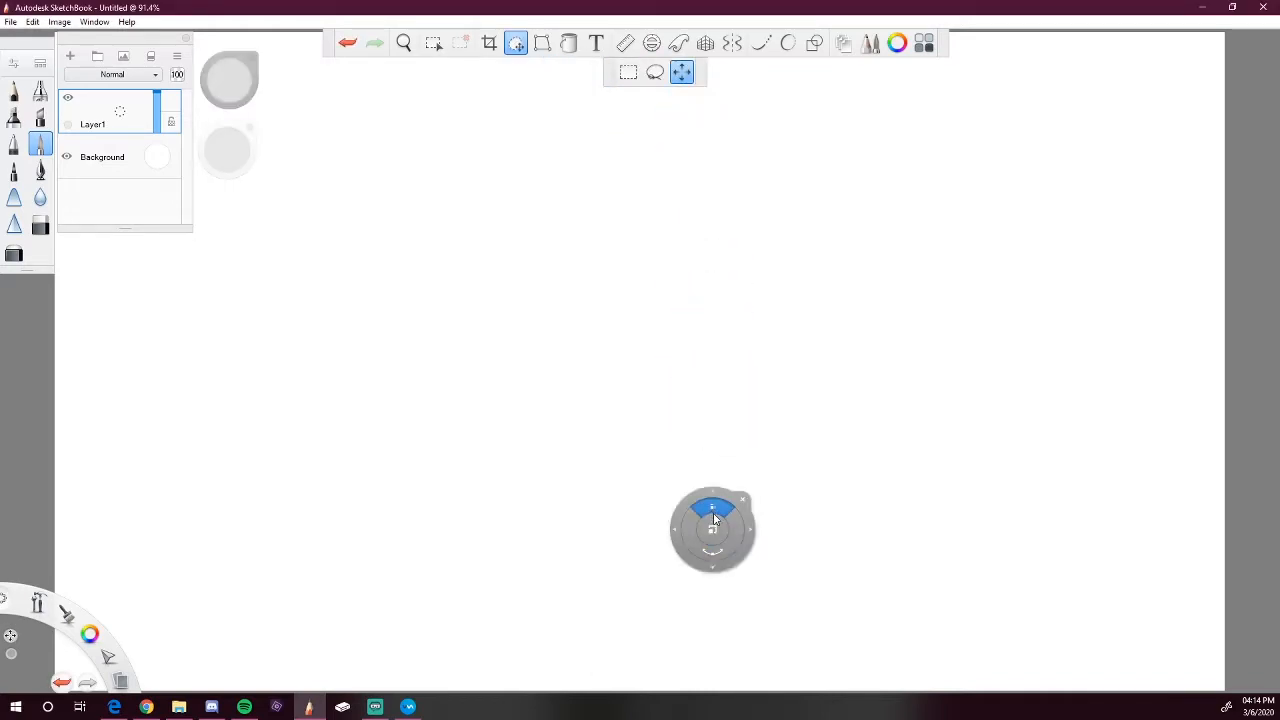
click(712, 508)
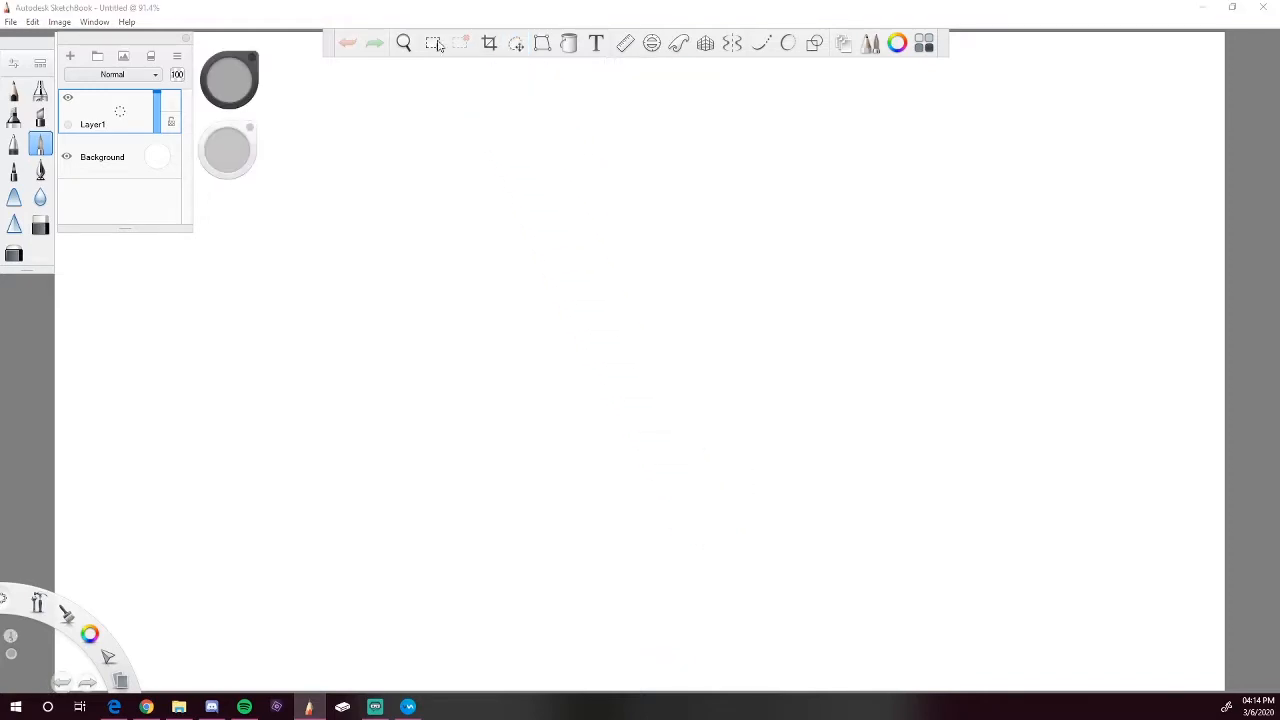
click(404, 43)
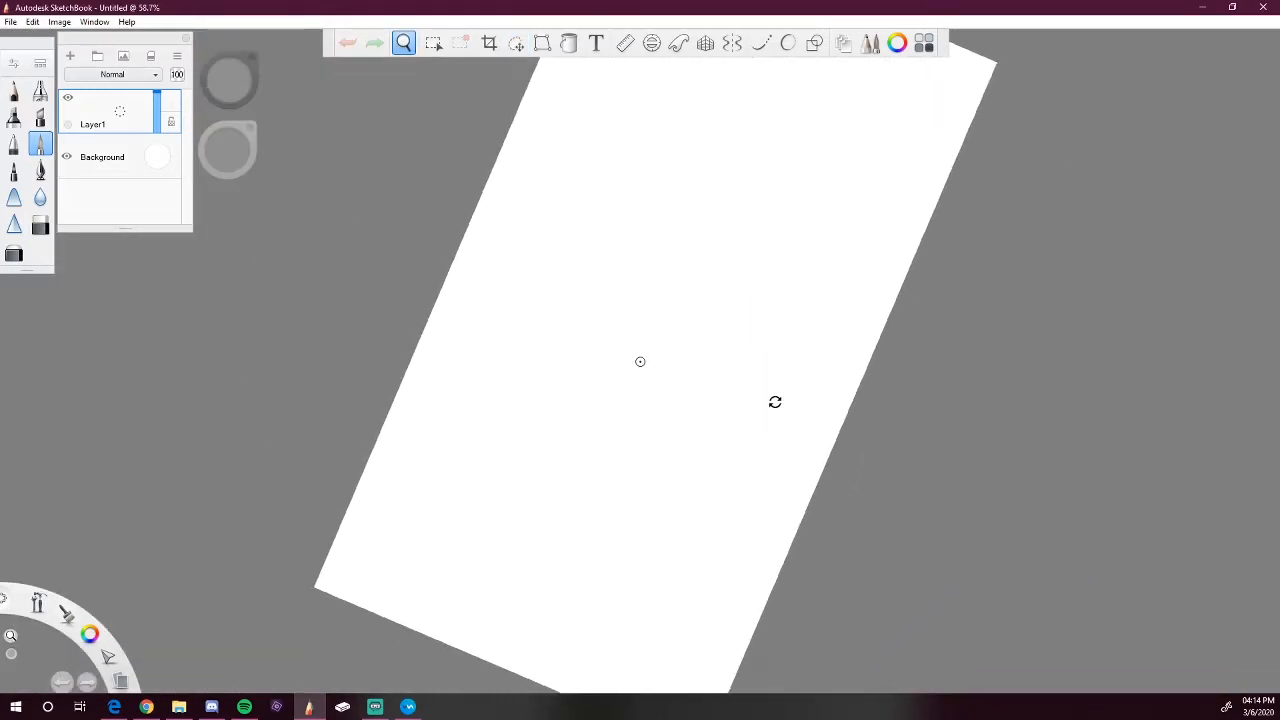
click(775, 401)
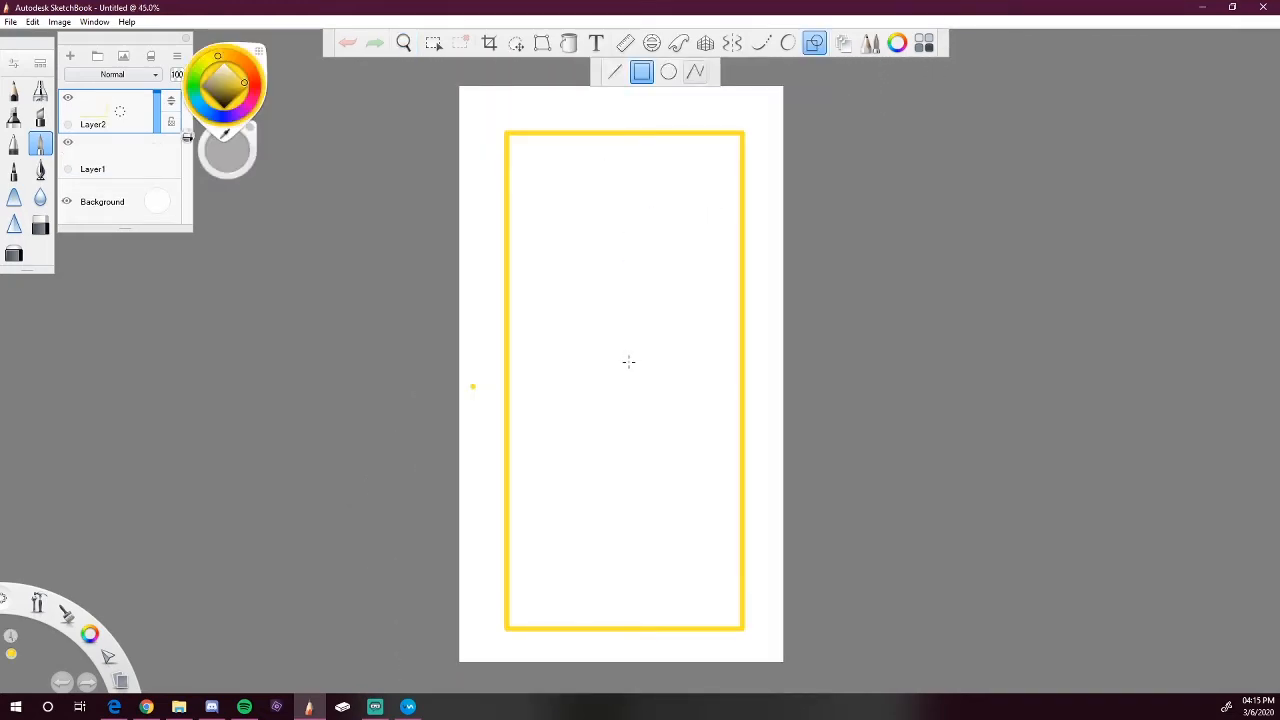
mouse_move(638, 376)
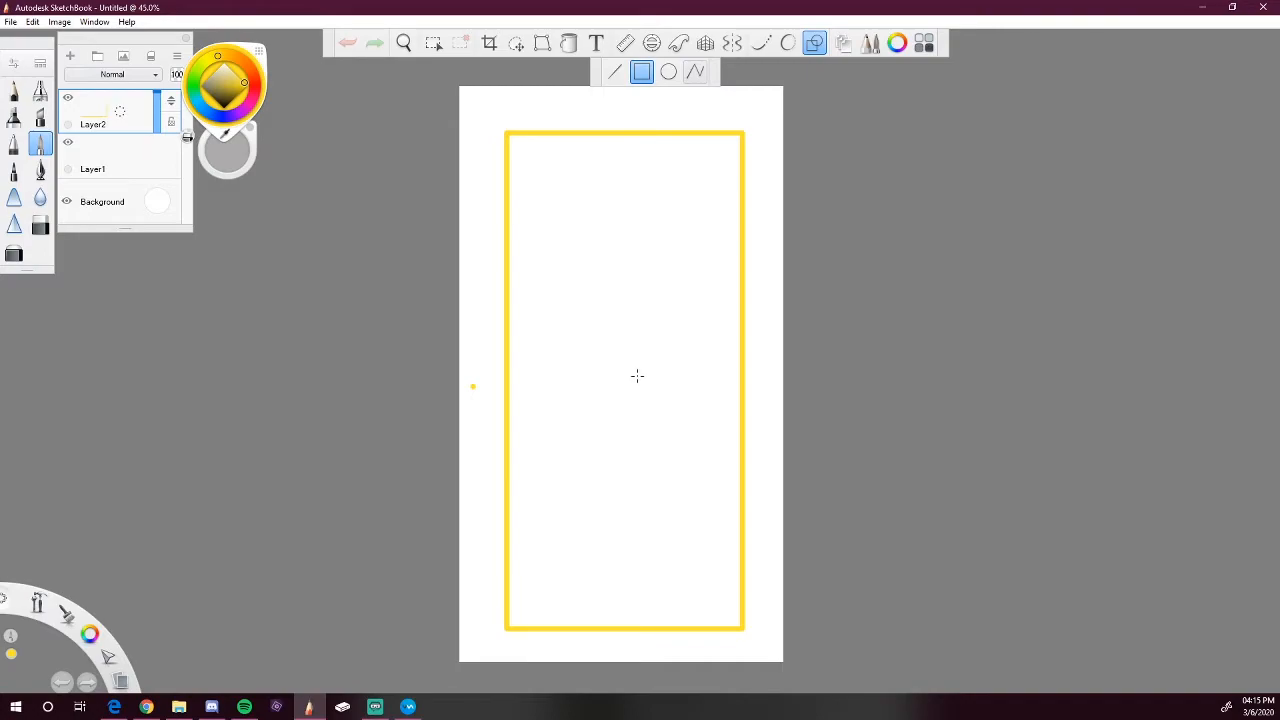
Map a Gaomon tablet express key to Ctrl+Y redo, apply it, and close the driver.
click(11, 21)
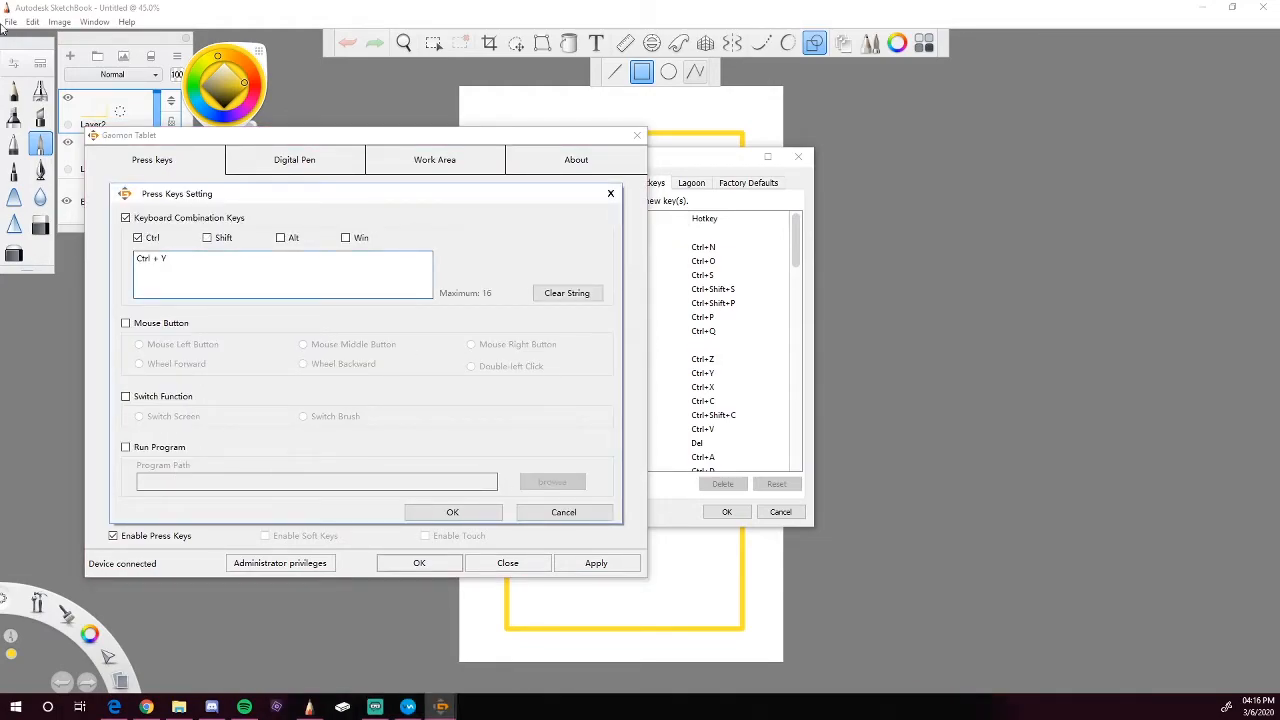
click(452, 512)
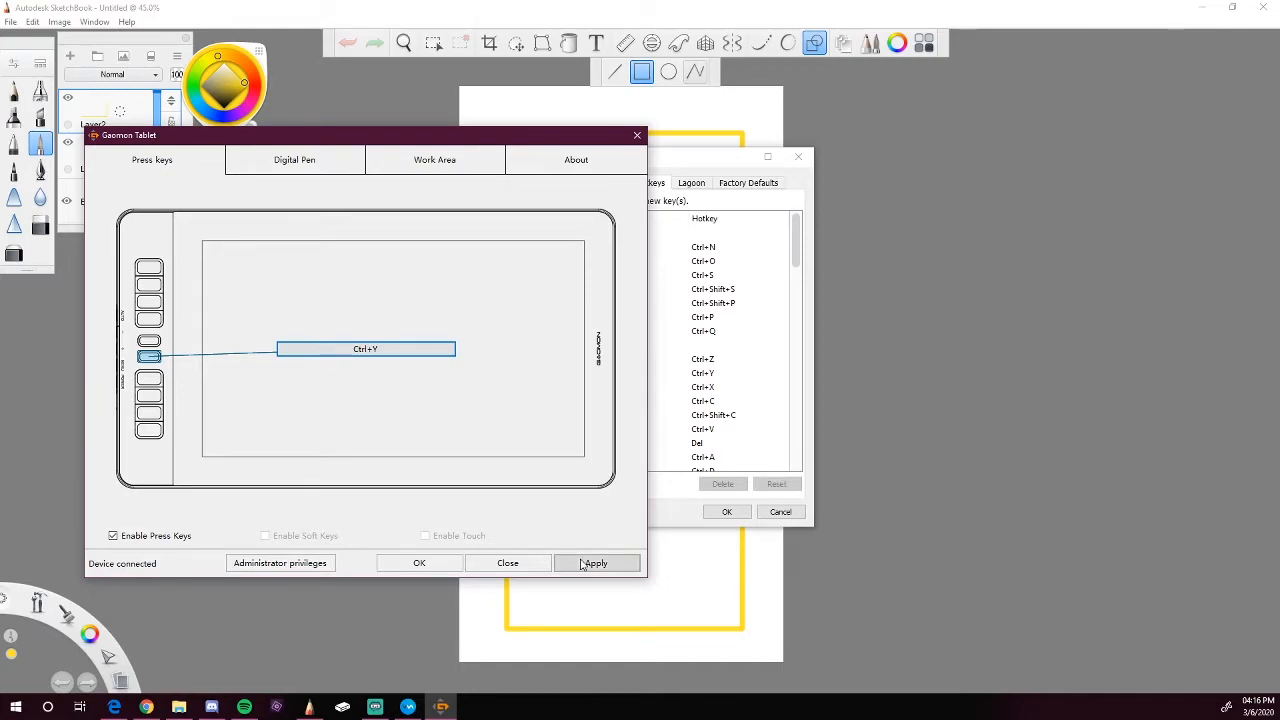
click(507, 563)
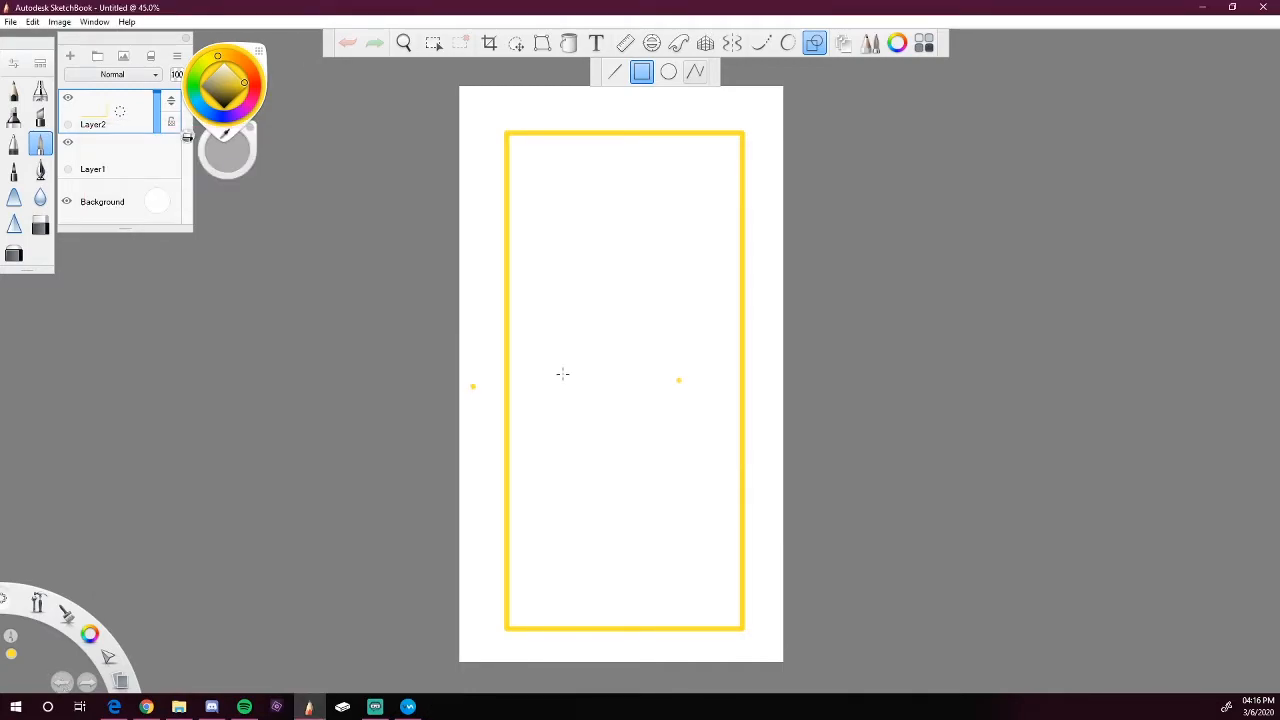
Draw a tall narrow yellow rectangle centred in the frame, then close the canvas to a save prompt.
drag(648, 290, 648, 480)
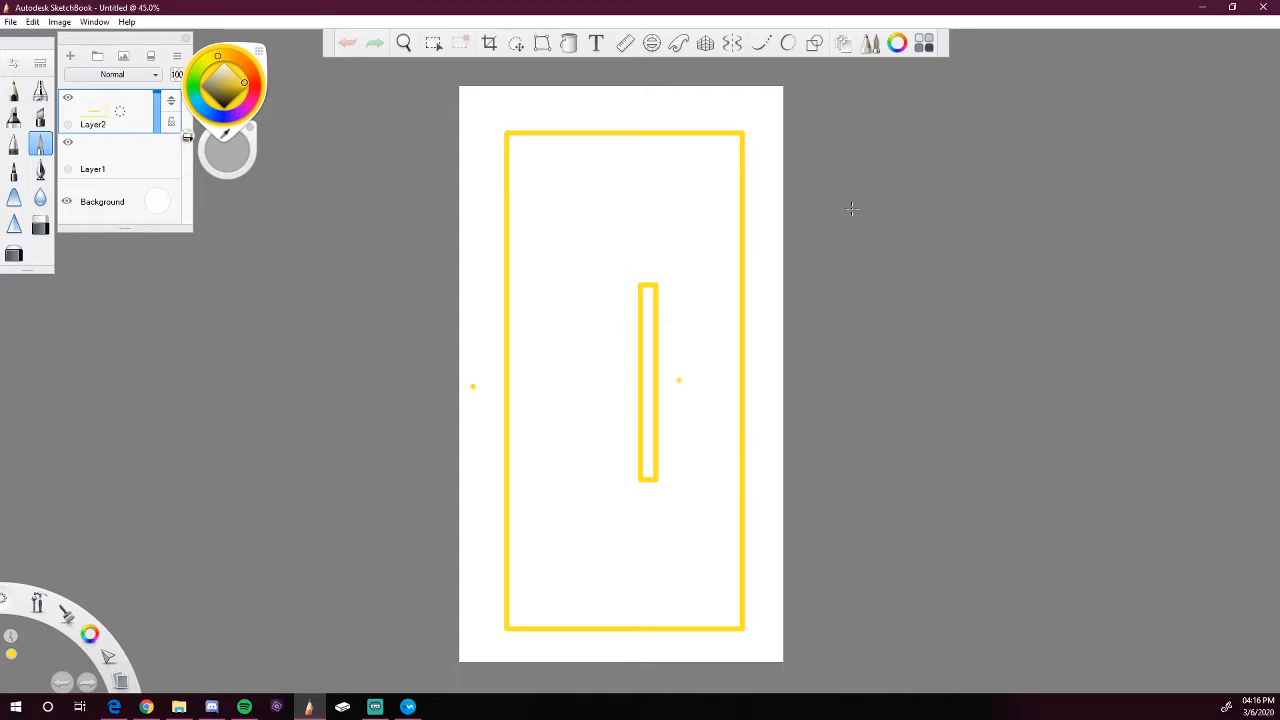
click(1263, 7)
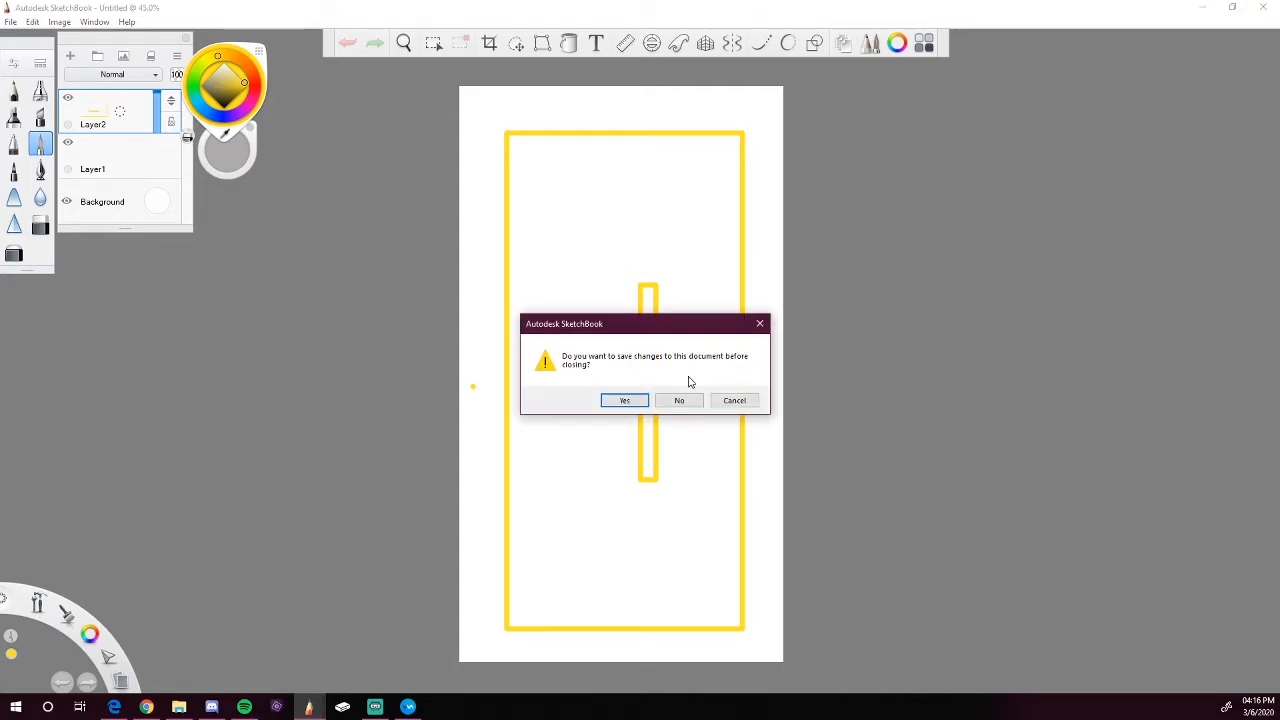
click(679, 400)
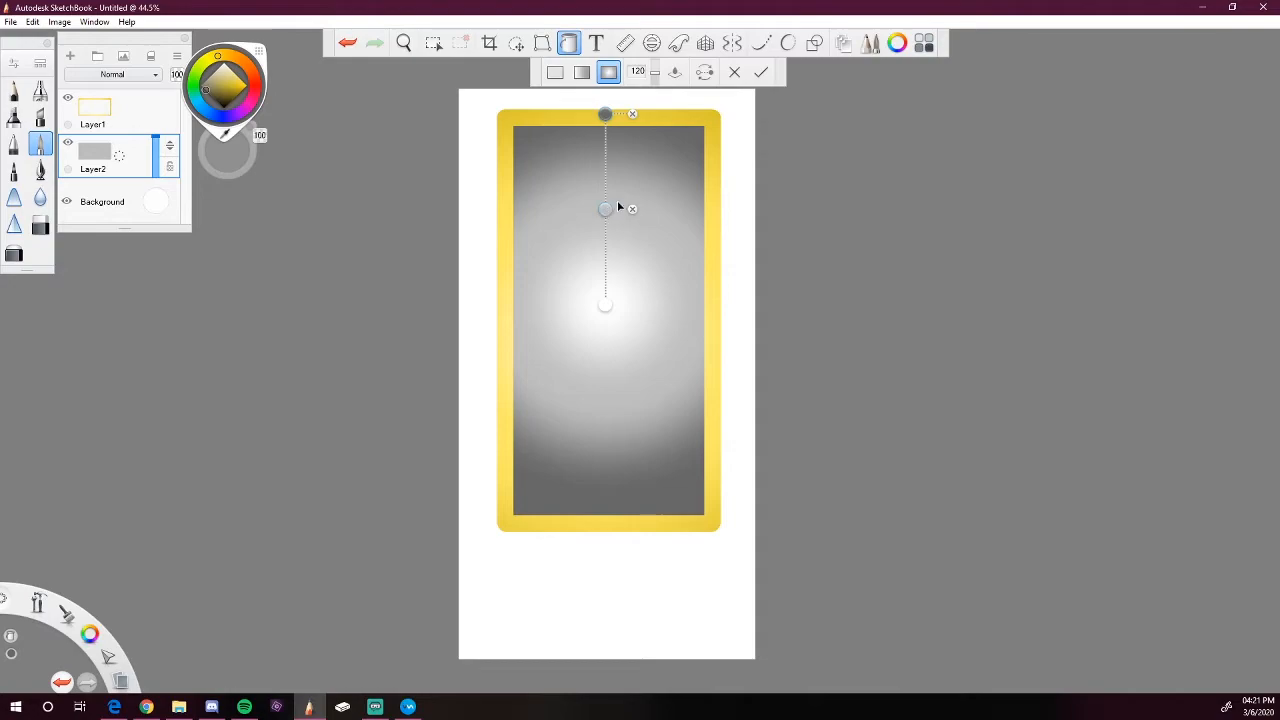
Commit a radial grey-to-white gradient inside the yellow frame, lightest at the centre.
click(760, 71)
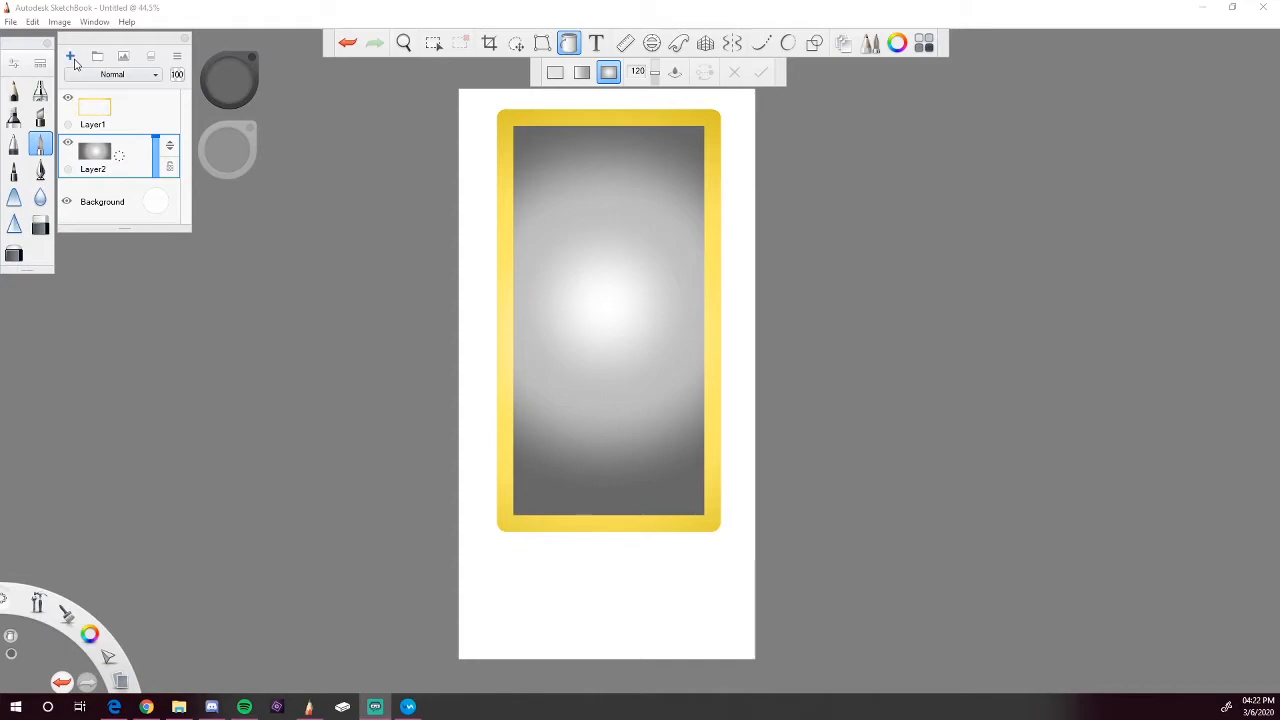
click(70, 56)
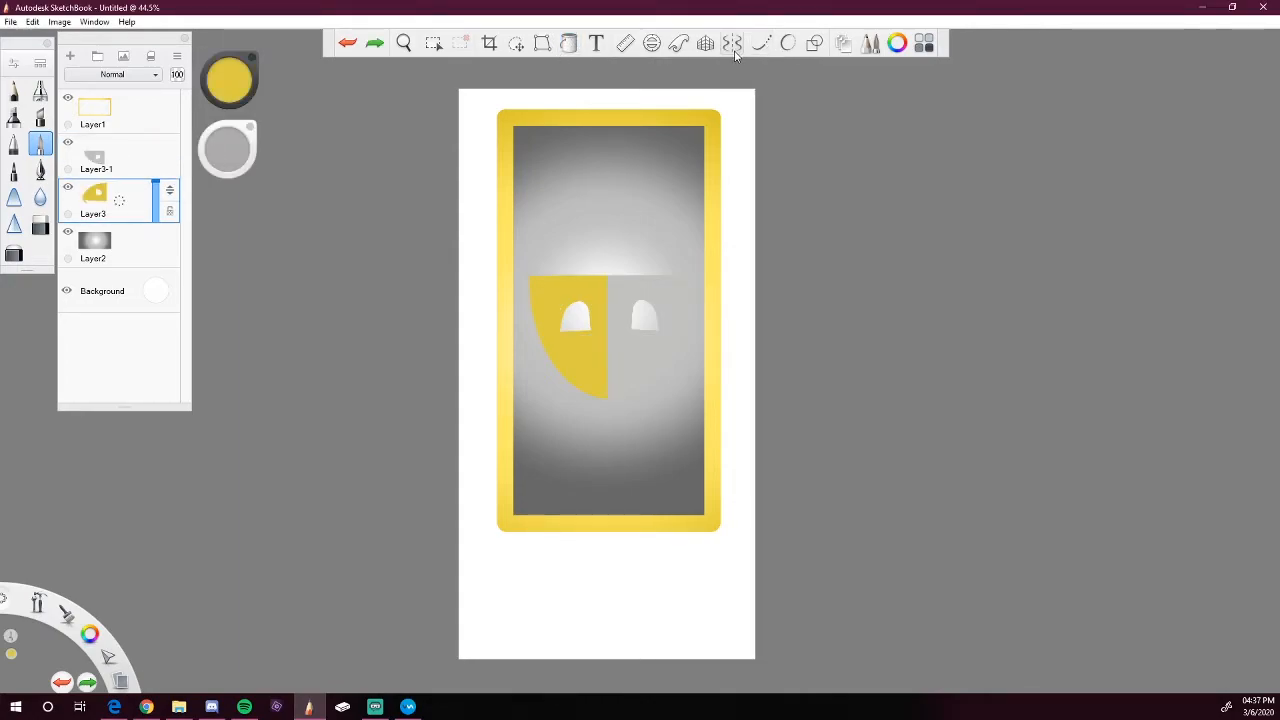
Turn on mirror symmetry and choose the Polyline shape tool.
click(731, 42)
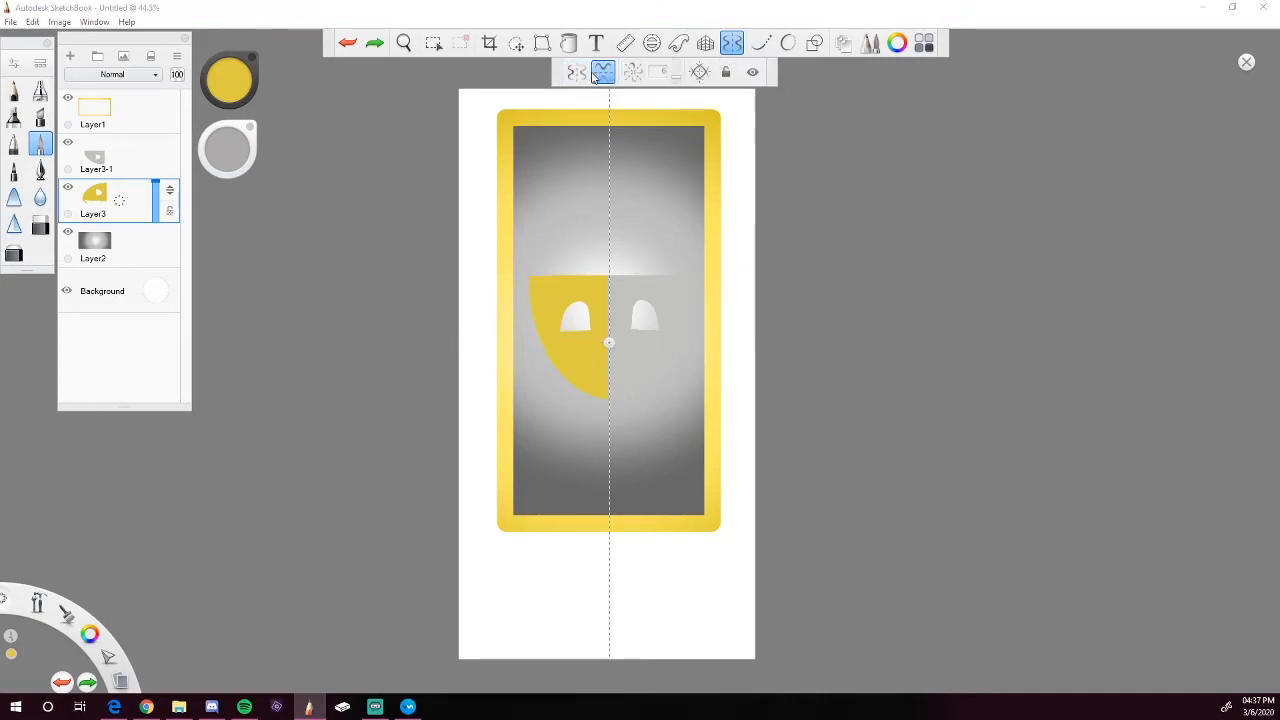
click(815, 43)
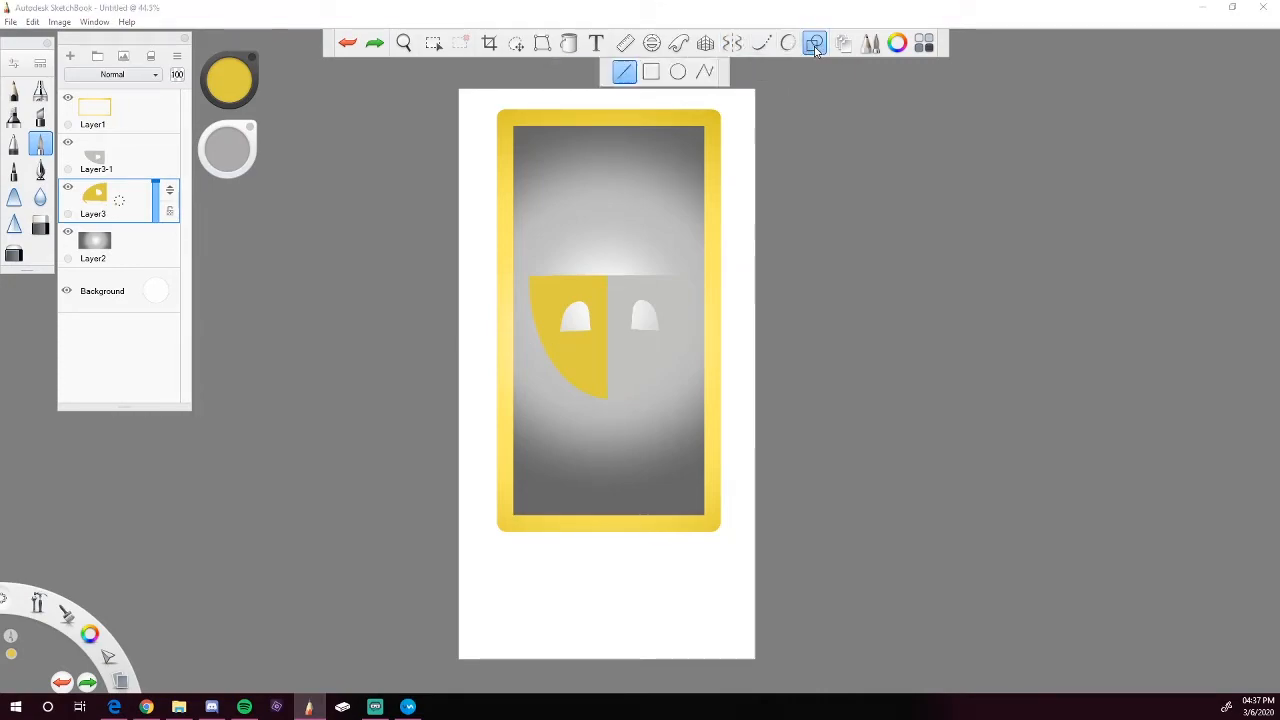
click(704, 71)
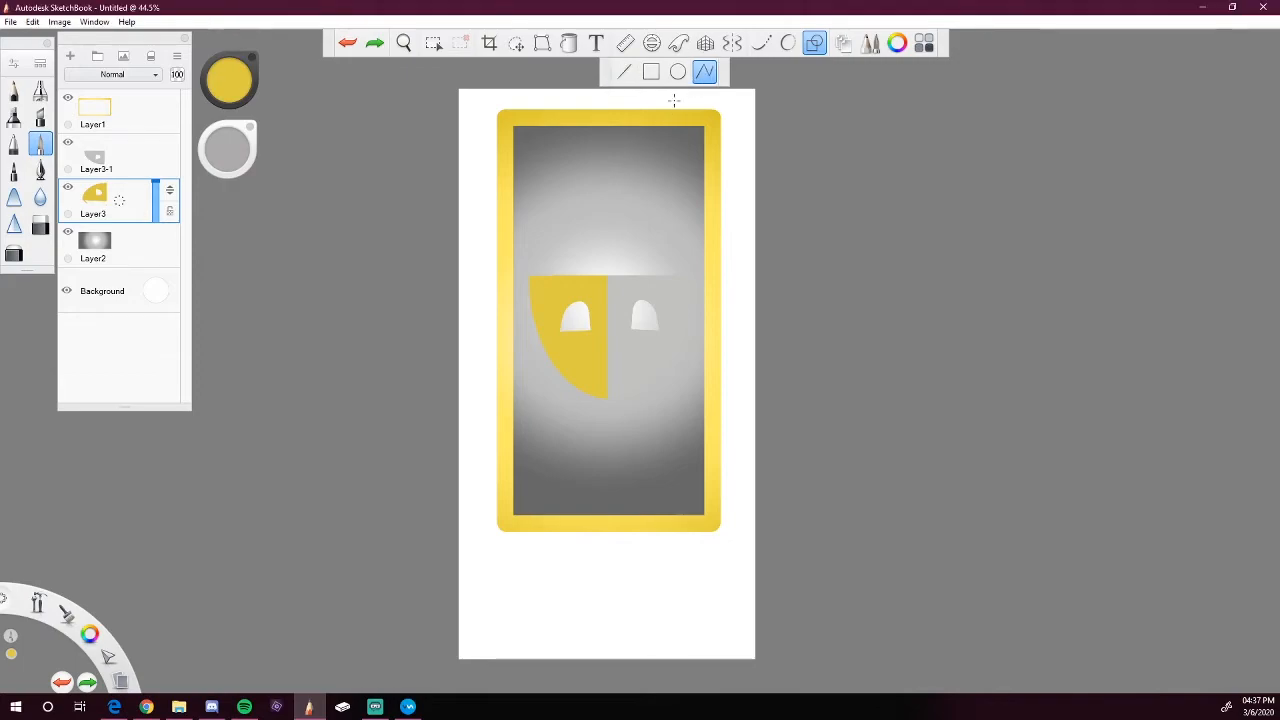
mouse_move(604, 184)
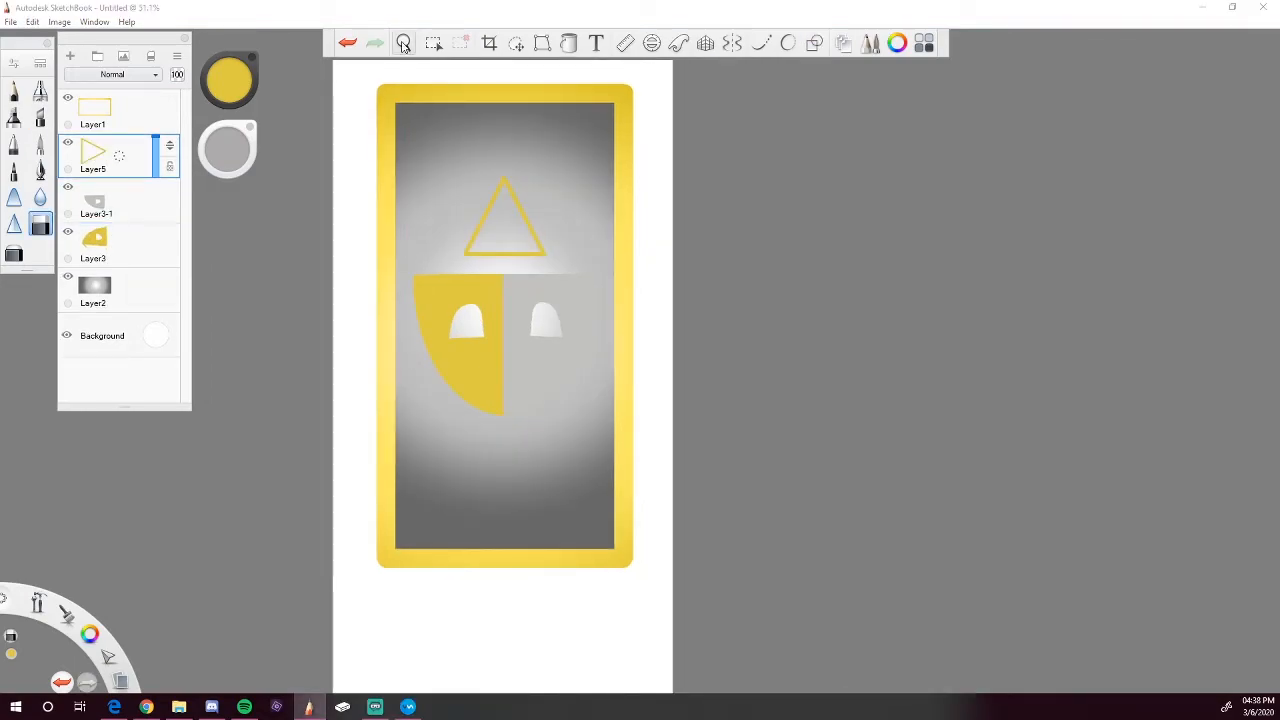
Fill the triangle yellow, place copies as spikes under the mask, and hide the gradient layer.
click(568, 43)
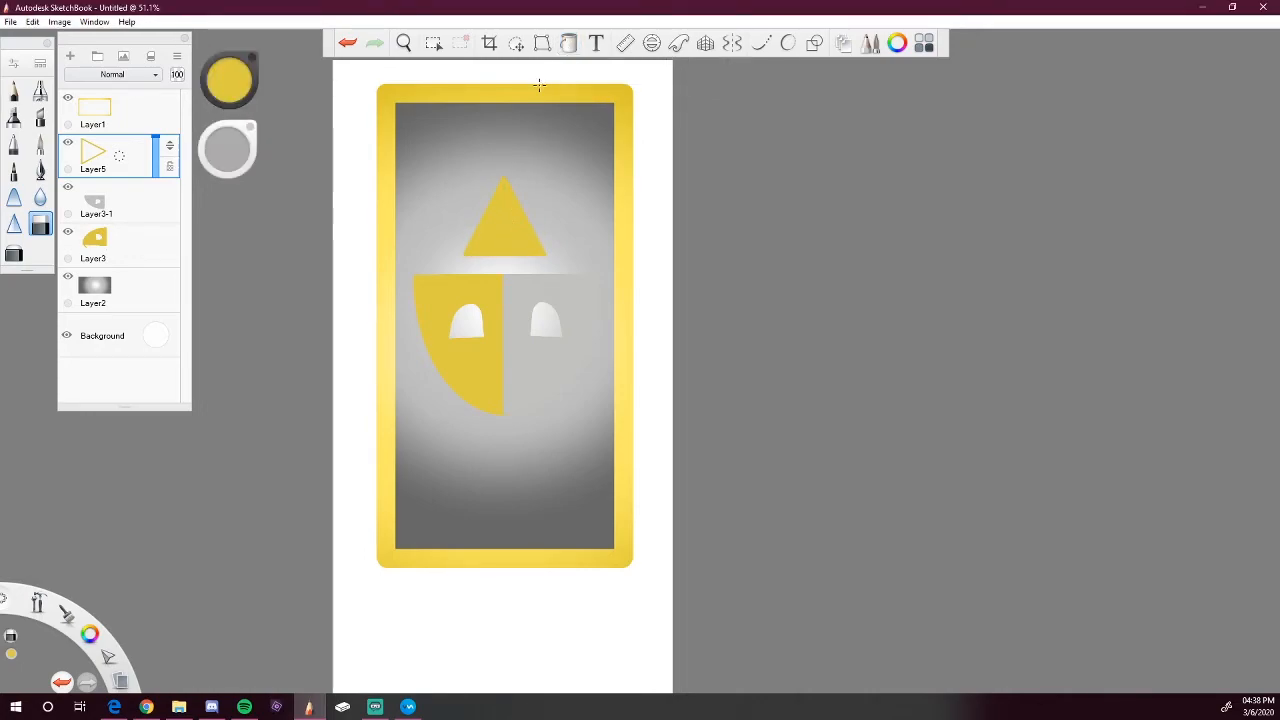
click(516, 42)
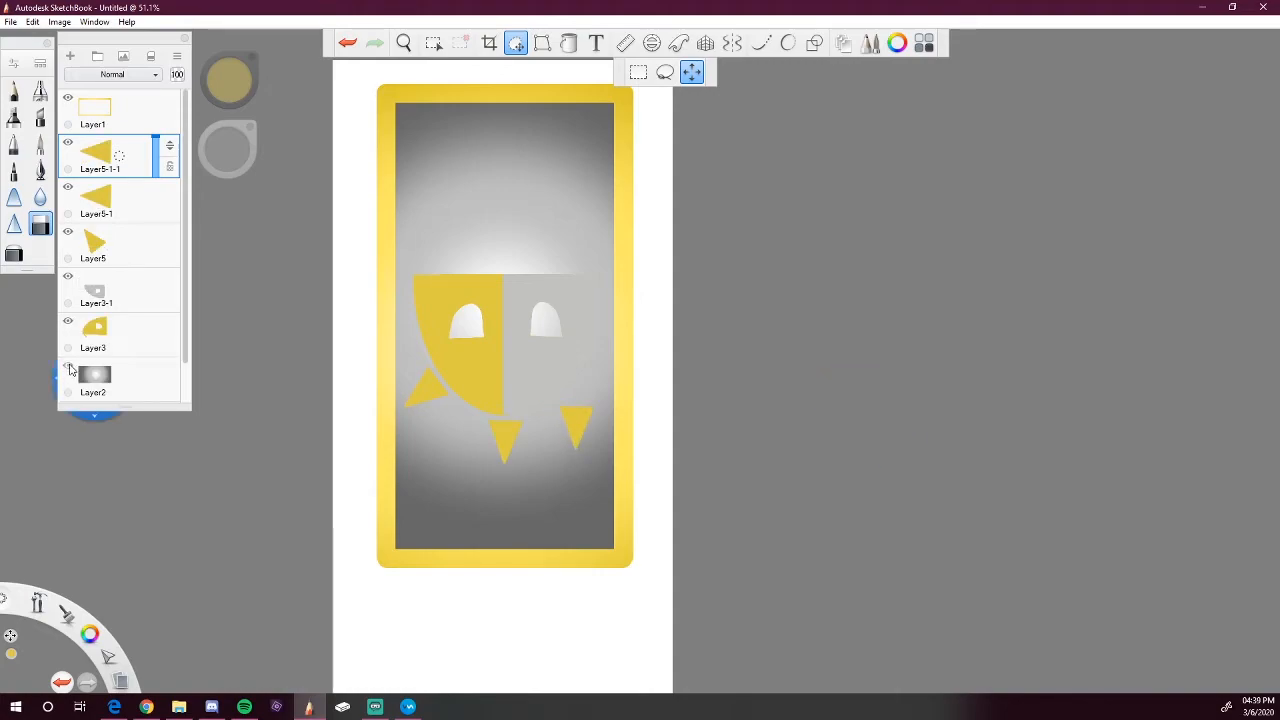
click(68, 365)
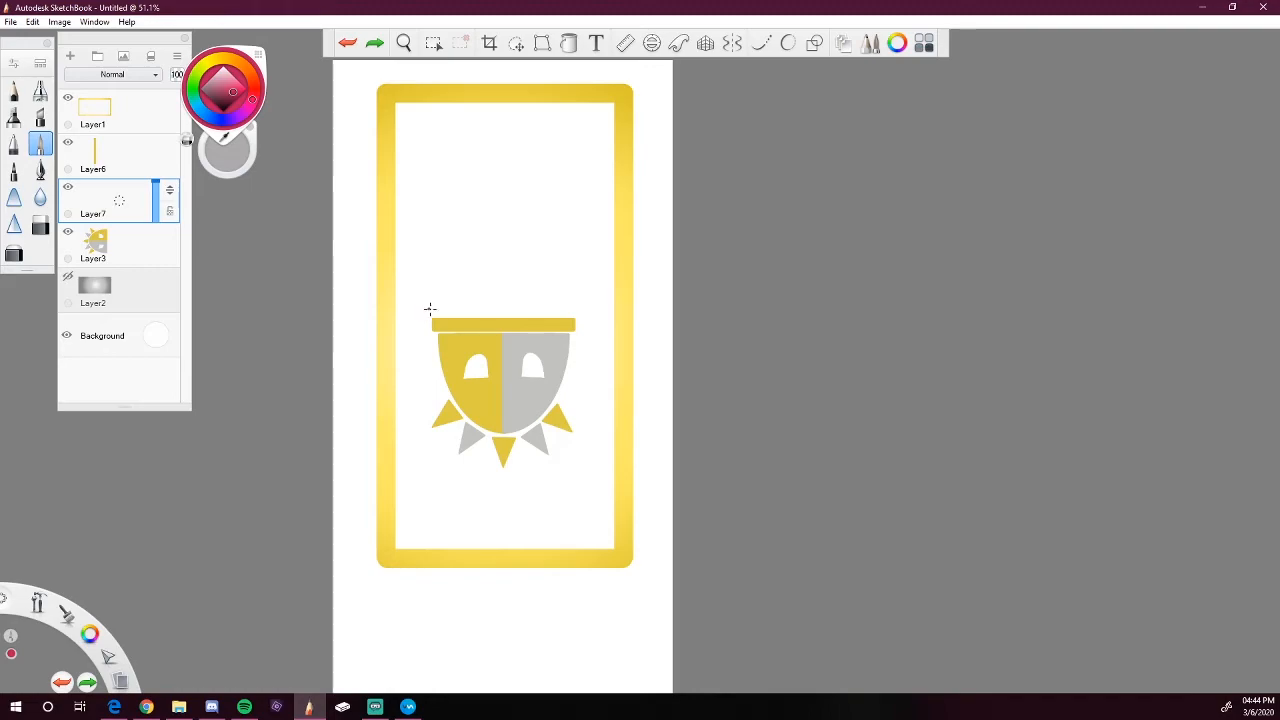
mouse_move(430, 320)
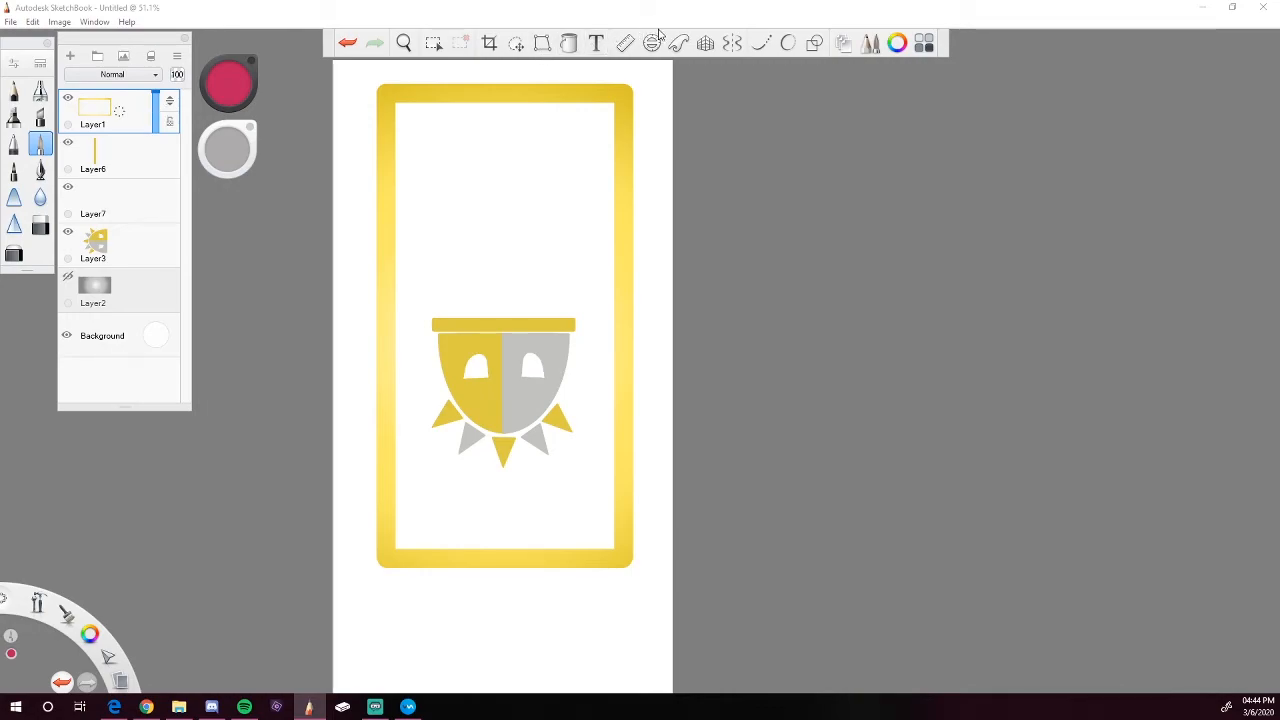
Start moving the frame layer's contents with the Move/Rotate tool.
click(516, 43)
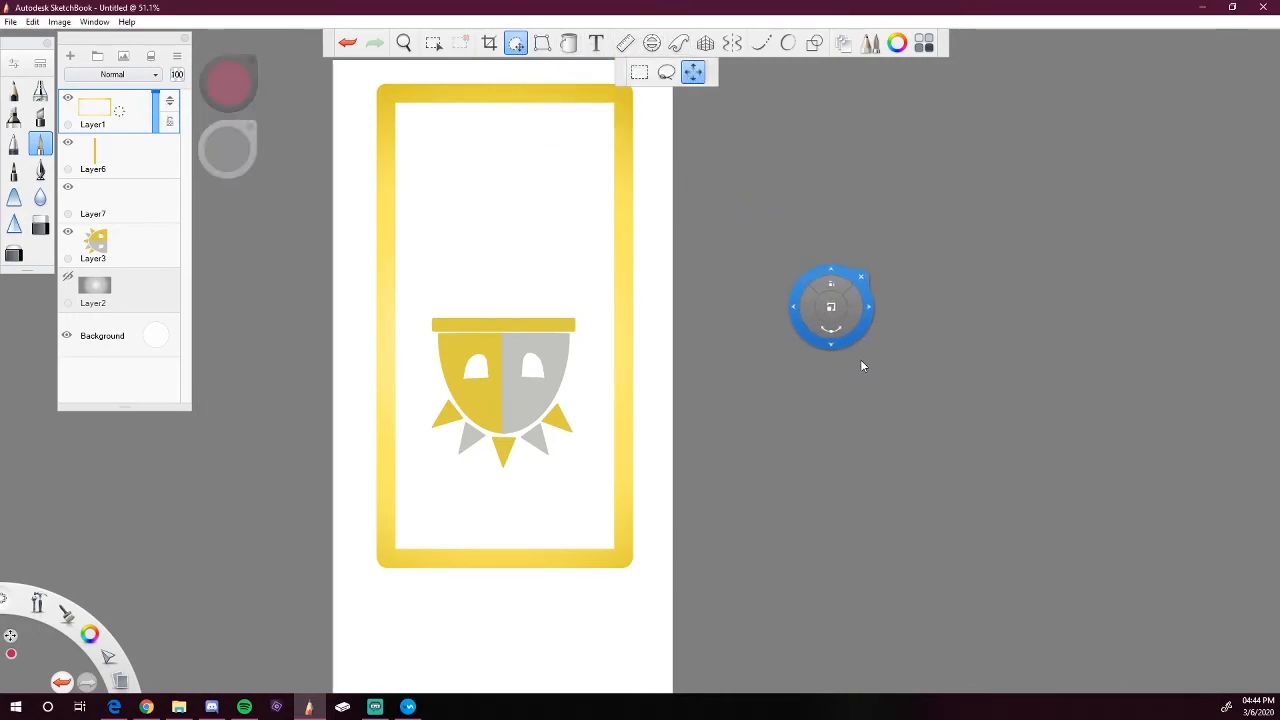
Paint the magenta hat with purple crown and a yellow bell bearing a dark slit.
drag(830, 307, 850, 345)
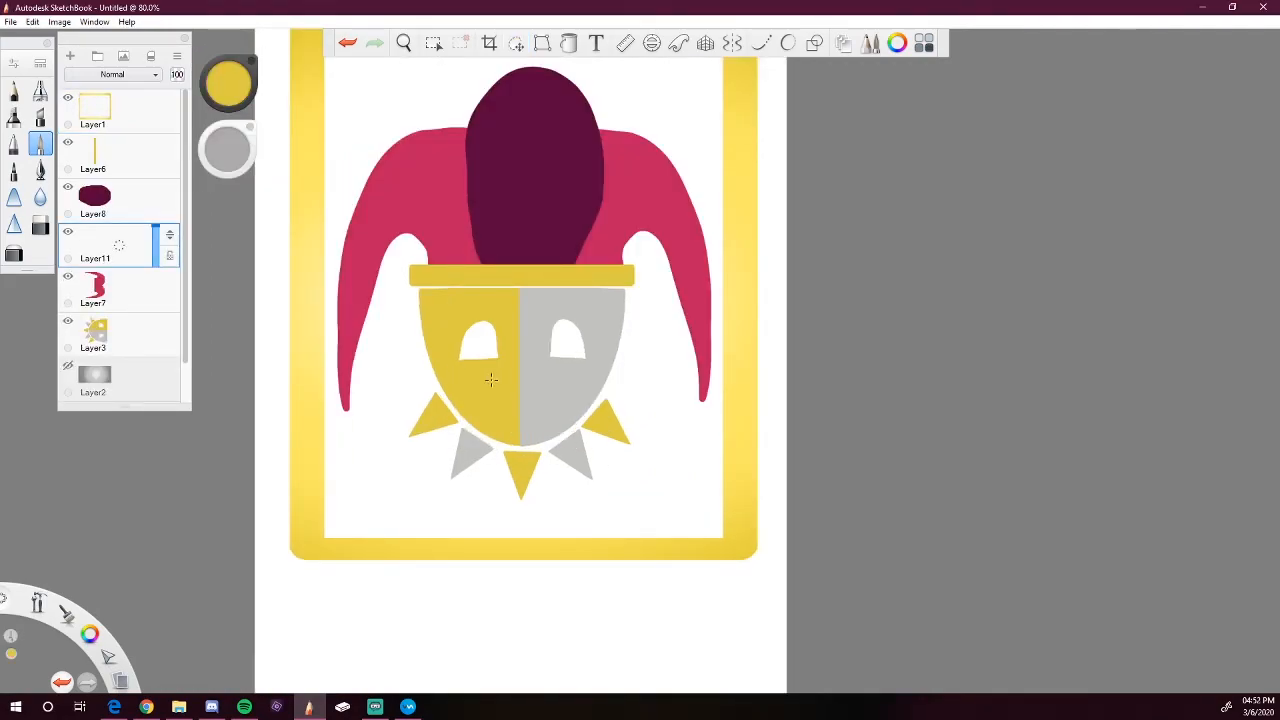
mouse_move(730, 390)
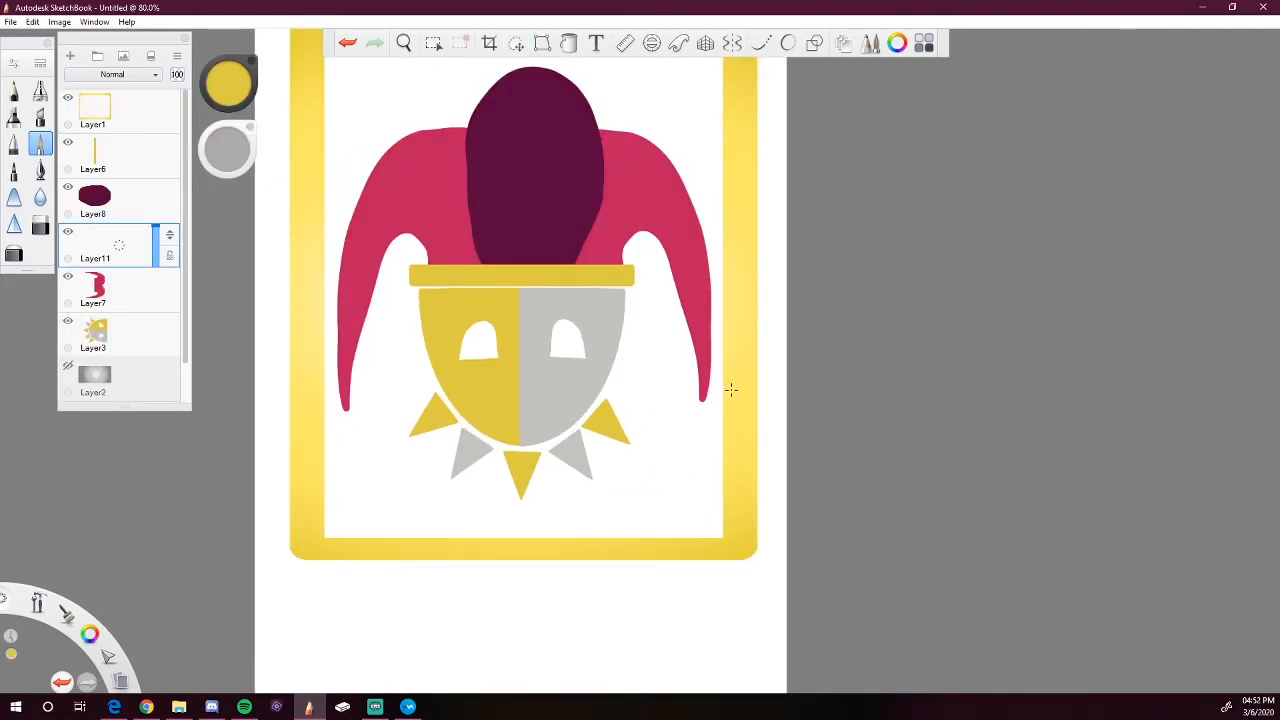
click(404, 42)
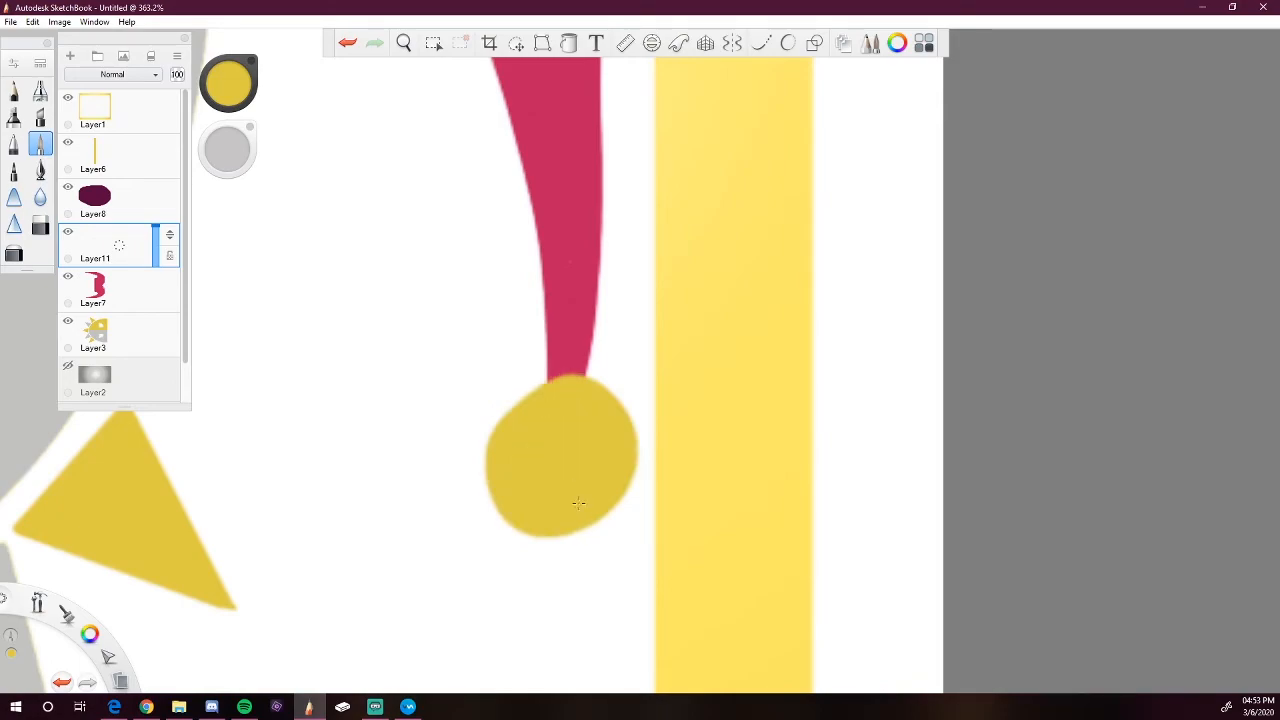
drag(565, 455, 545, 490)
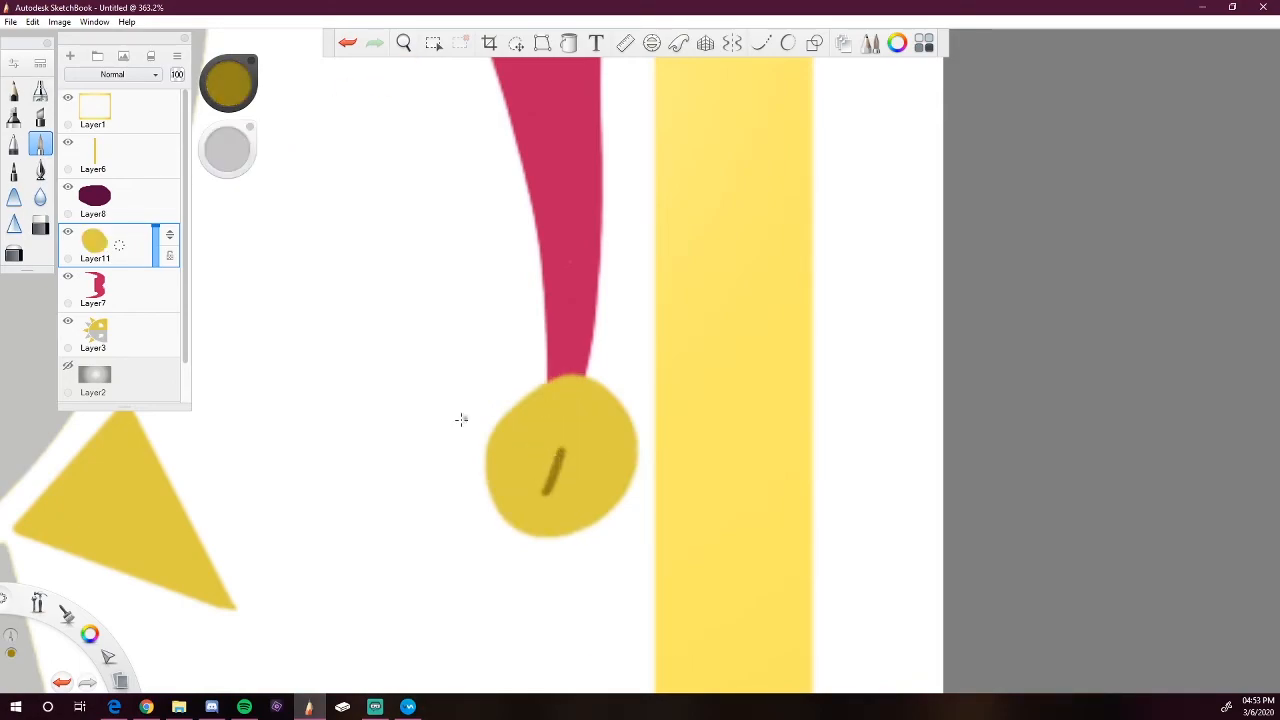
Add more dark slit lines to complete the bell's star pattern.
drag(545, 470, 565, 525)
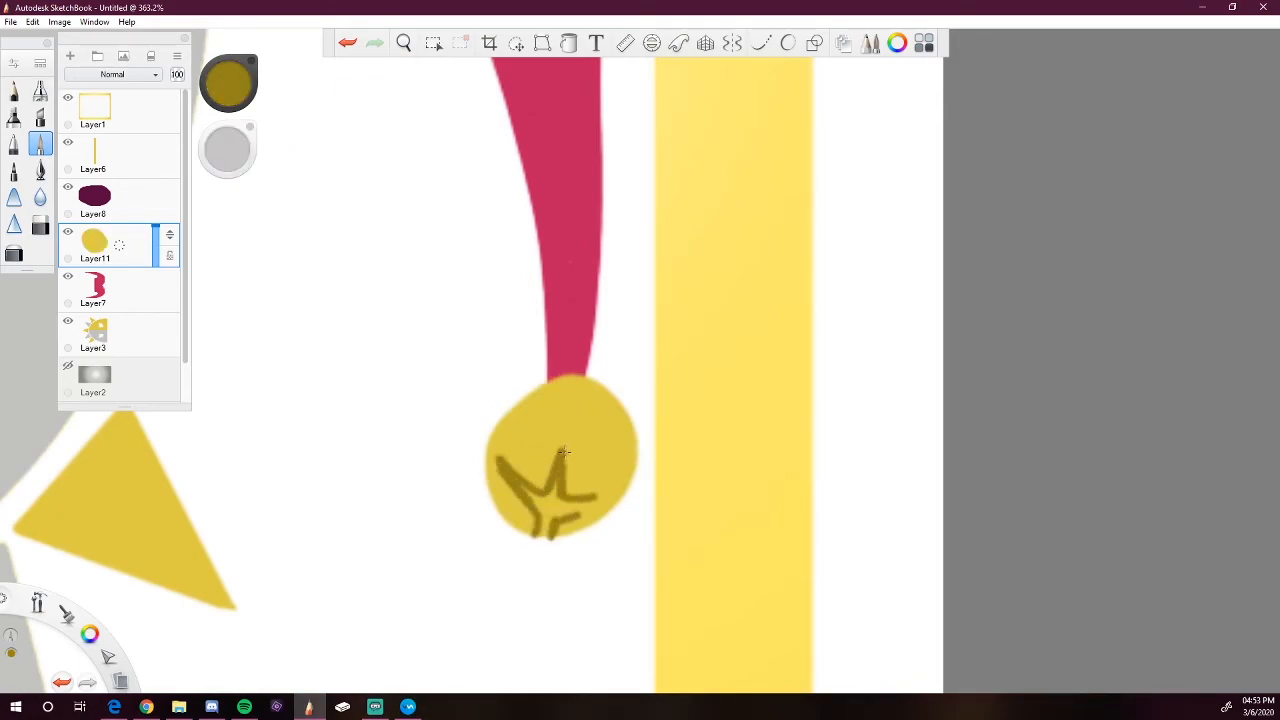
drag(540, 460, 560, 530)
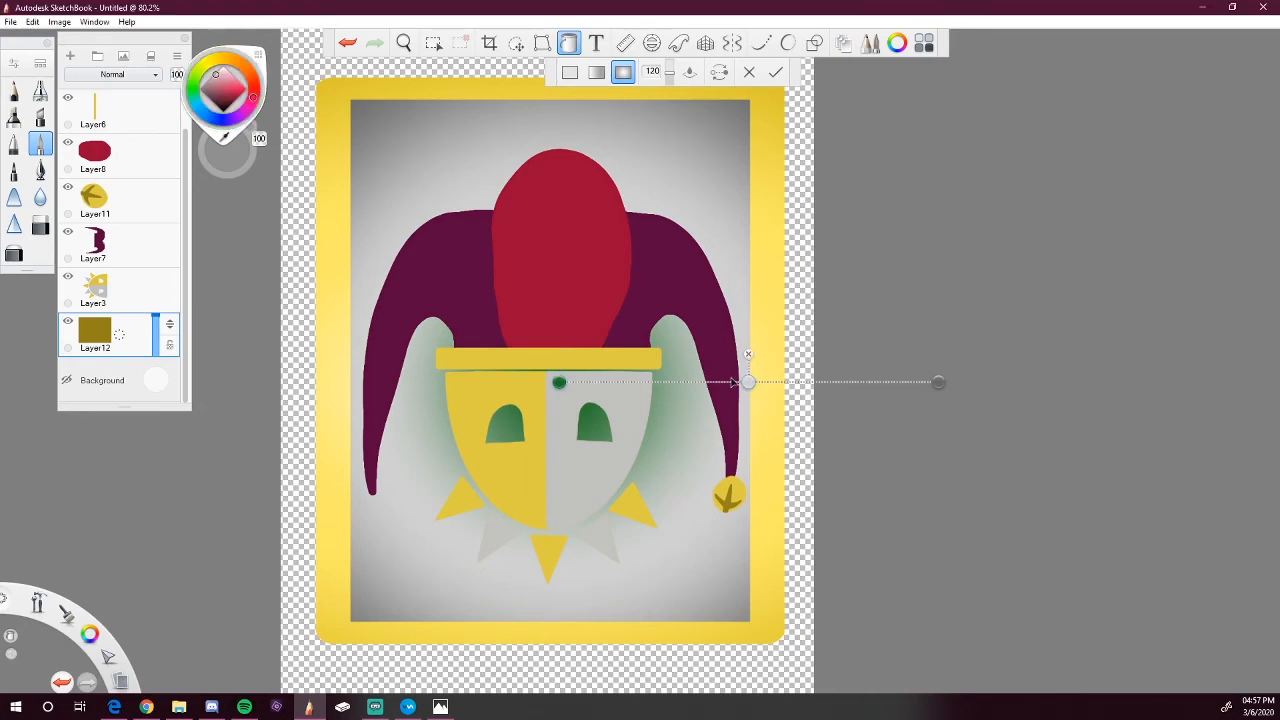
Commit the green radial gradient behind the mask.
click(215, 90)
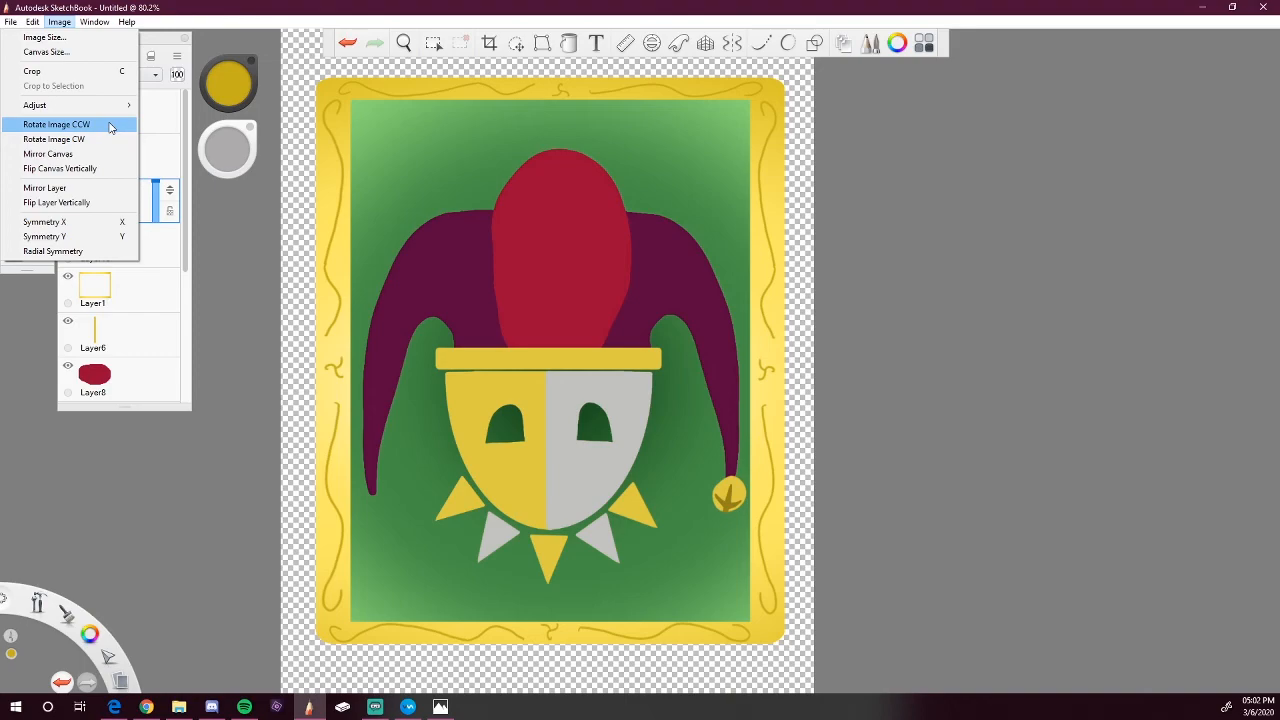
Rotate the whole emblem a quarter turn, then rotate it back upright.
click(404, 42)
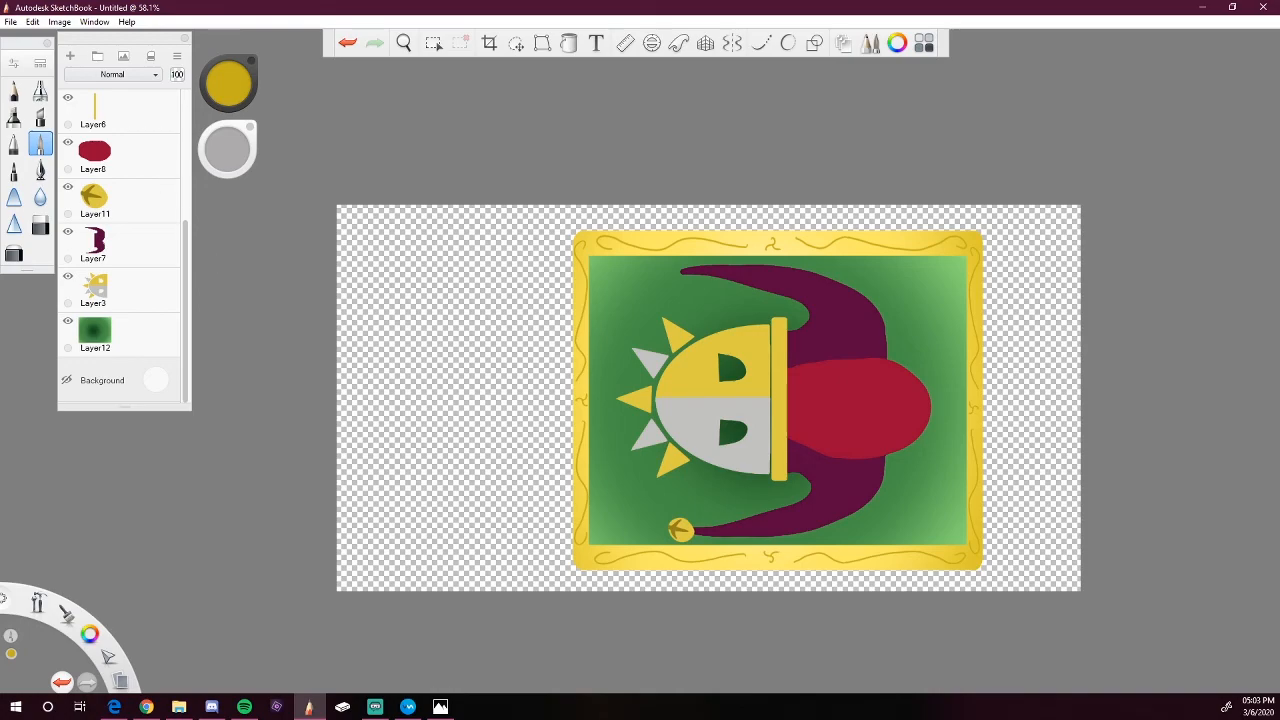
click(33, 21)
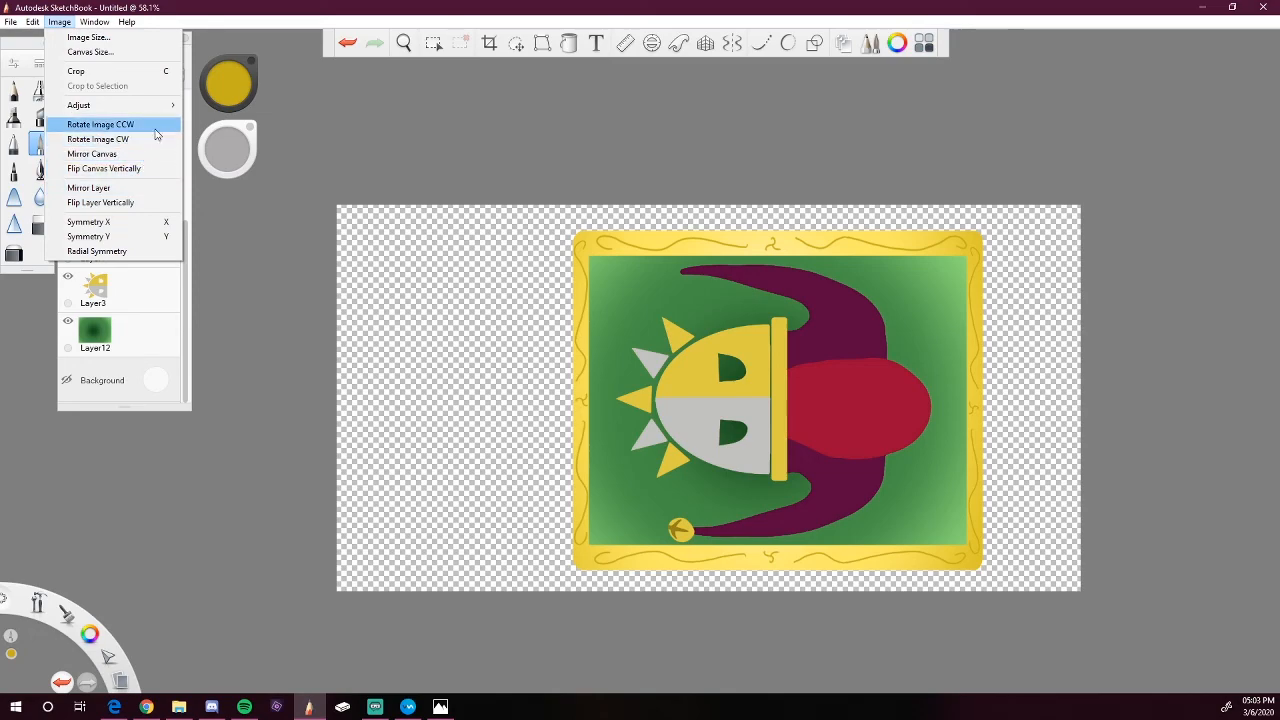
click(98, 124)
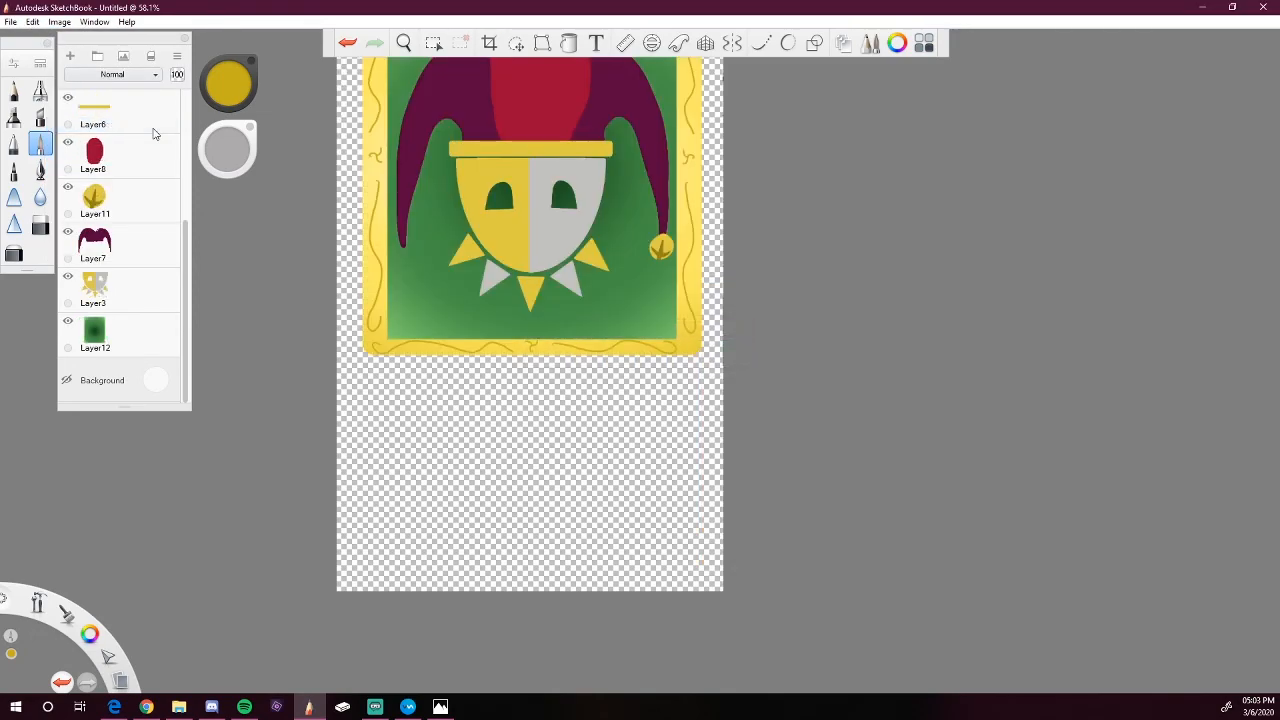
mouse_move(276, 107)
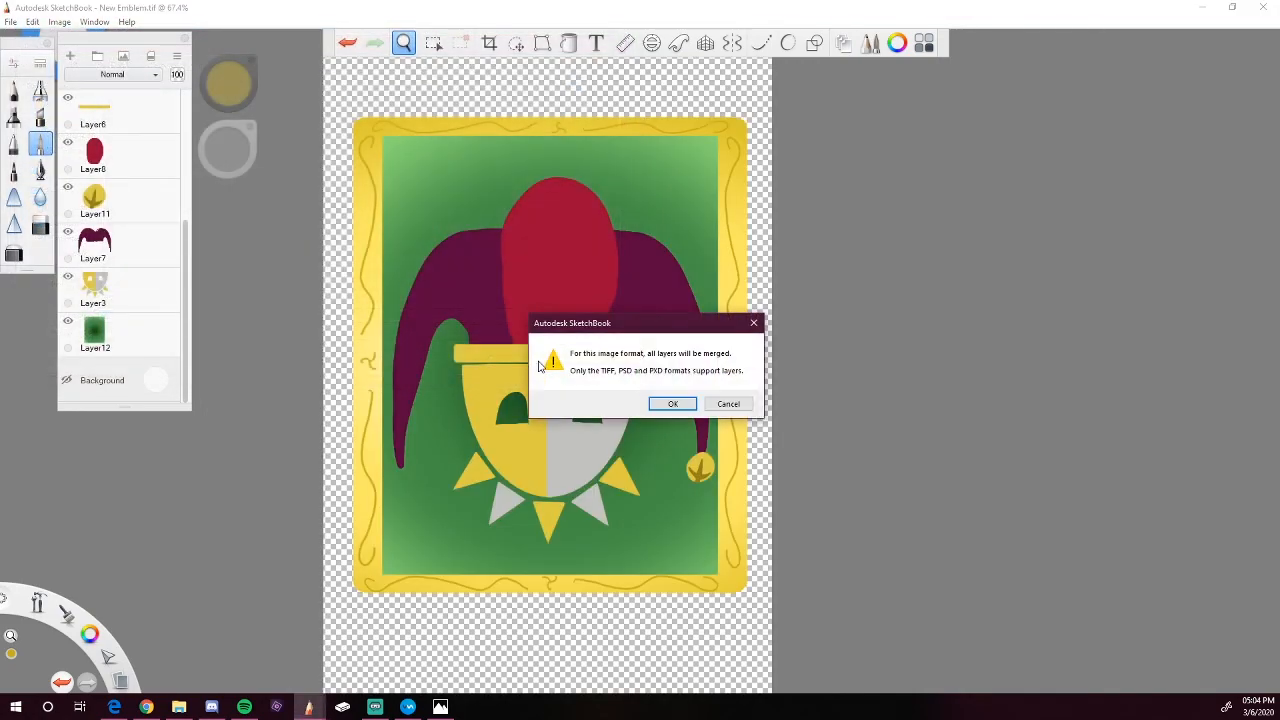
Accept merging all layers so the emblem saves as New Emblem PNG.
click(672, 403)
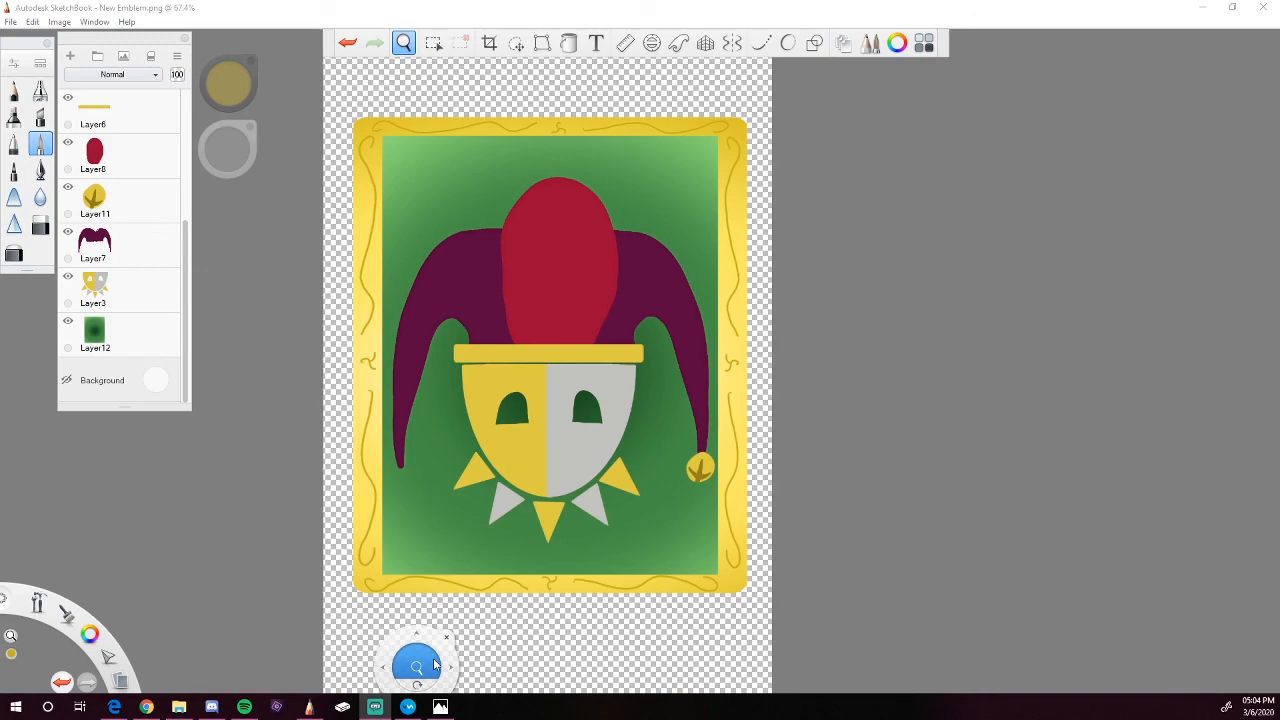
drag(417, 665, 1137, 158)
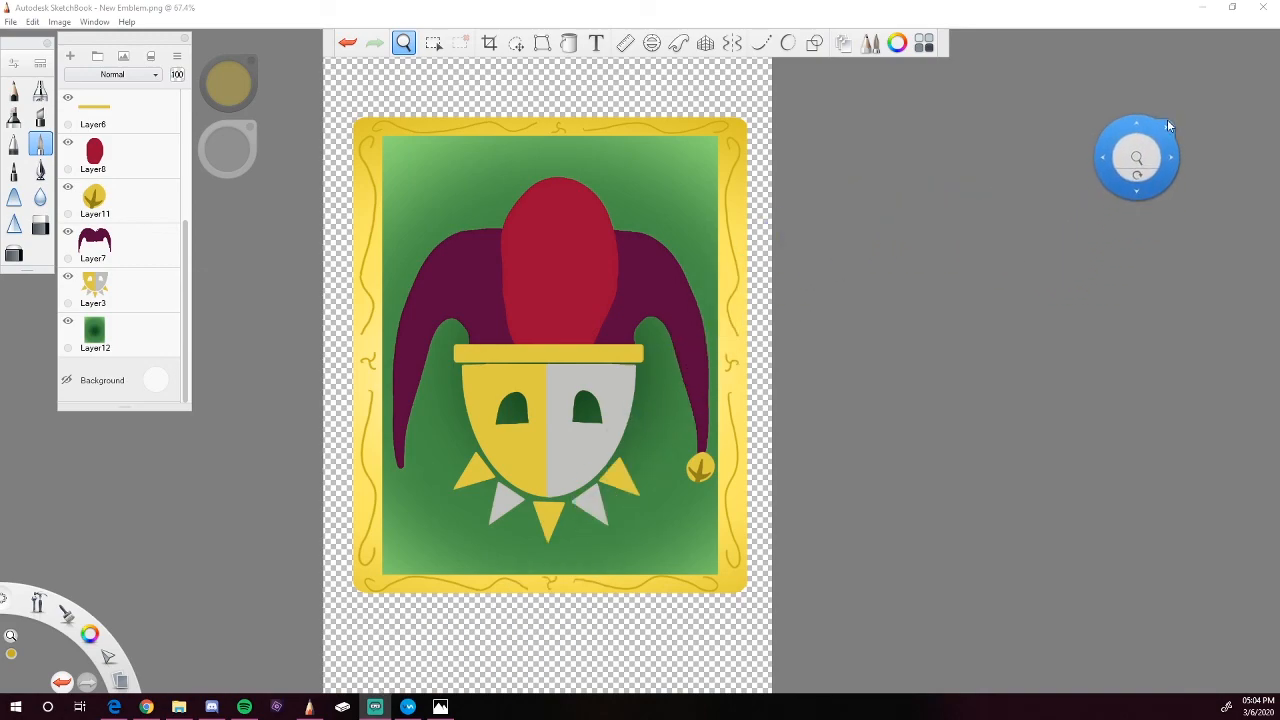